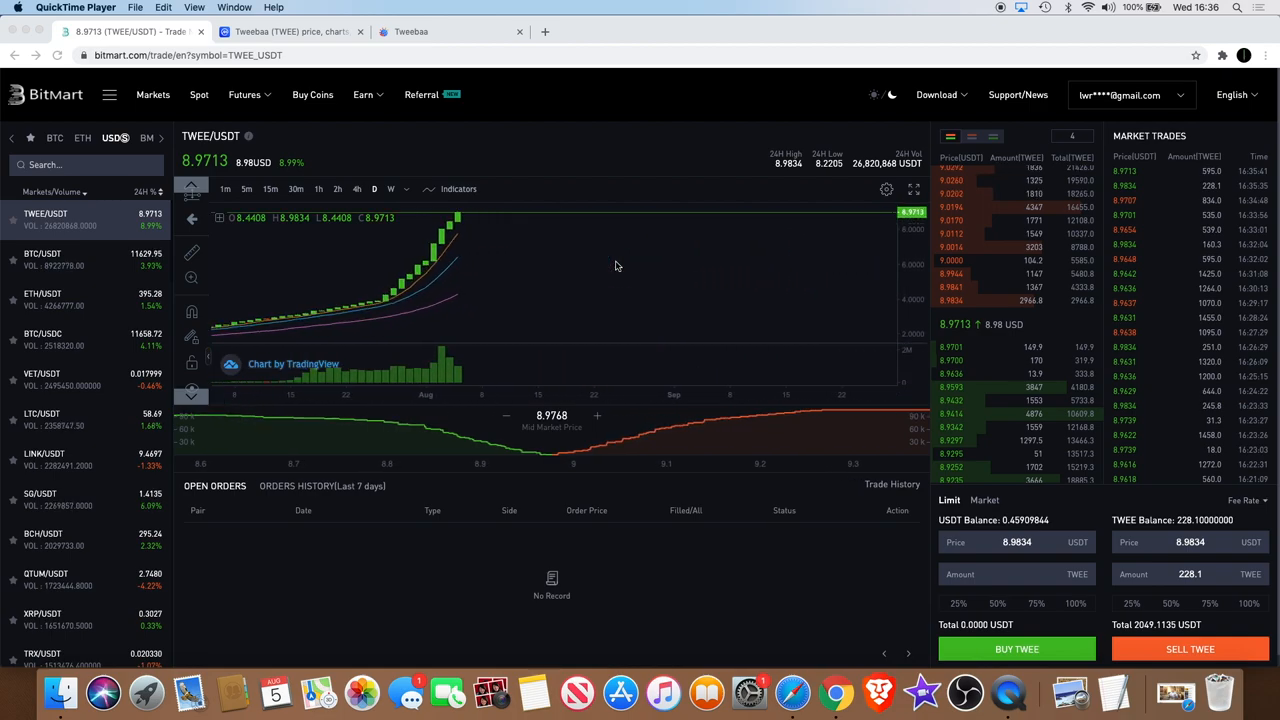
{"action": "mouse_move", "coordinate": [416, 290]}
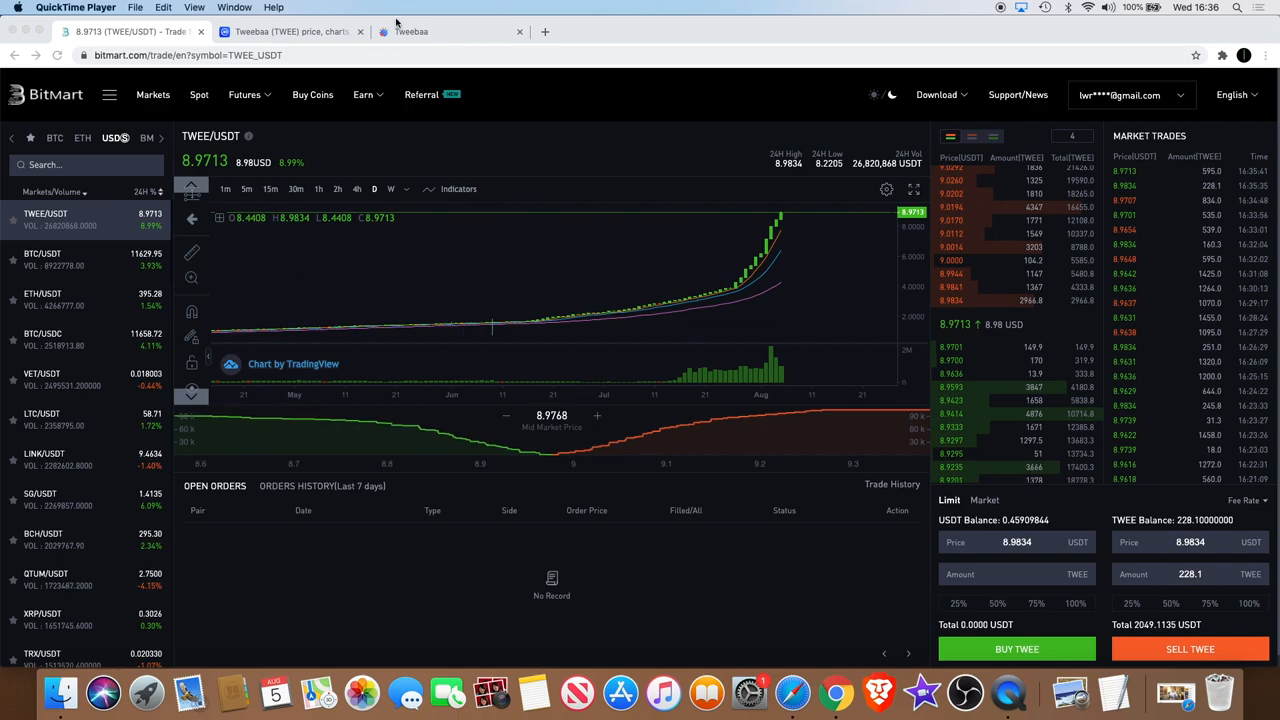
{"action": "mouse_move", "coordinate": [430, 318]}
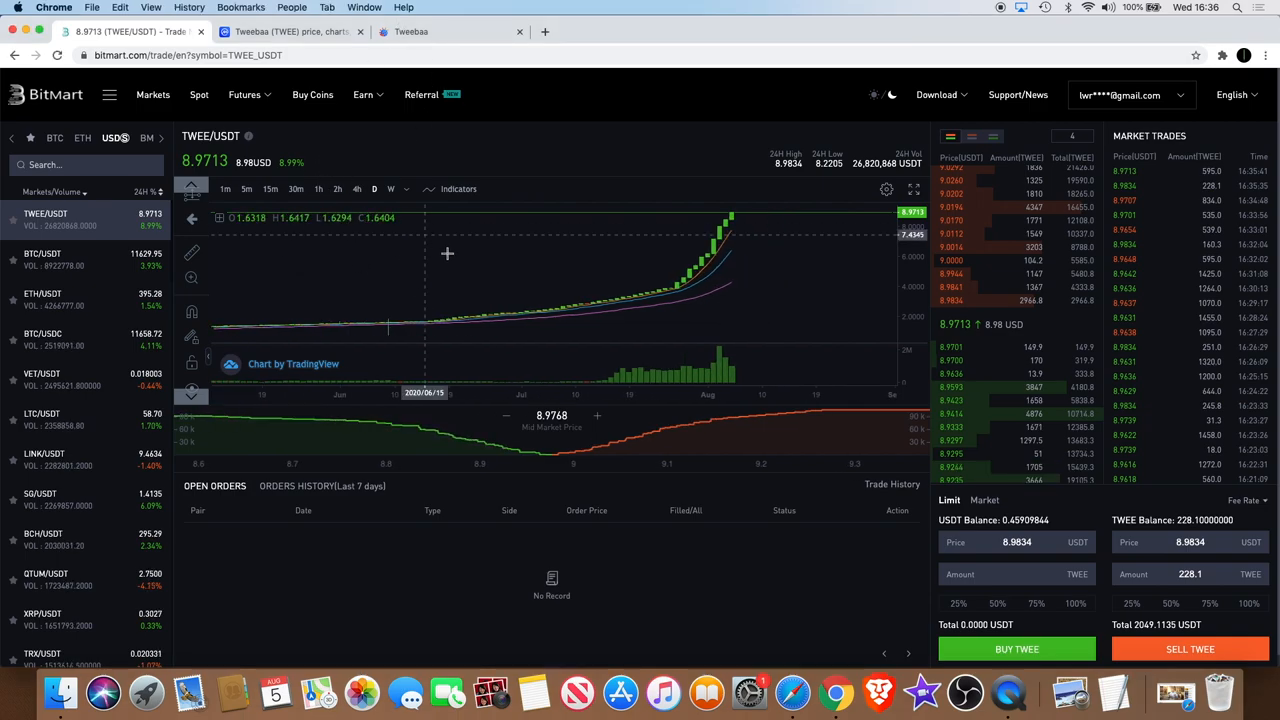
- Review Tweebaa's CoinMarketCap price and scroll into the Market Pairs section showing BitMart TWEE/USDT
{"action": "left_click", "coordinate": [336, 188]}
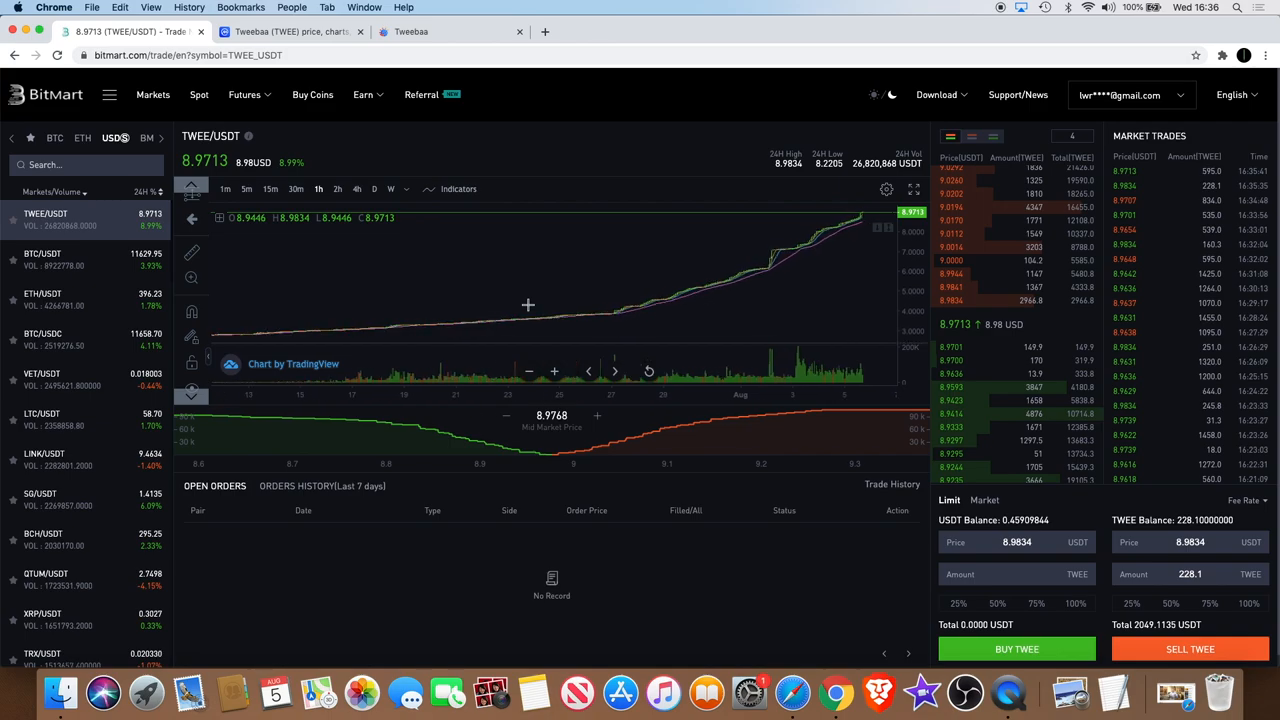
{"action": "mouse_move", "coordinate": [456, 306]}
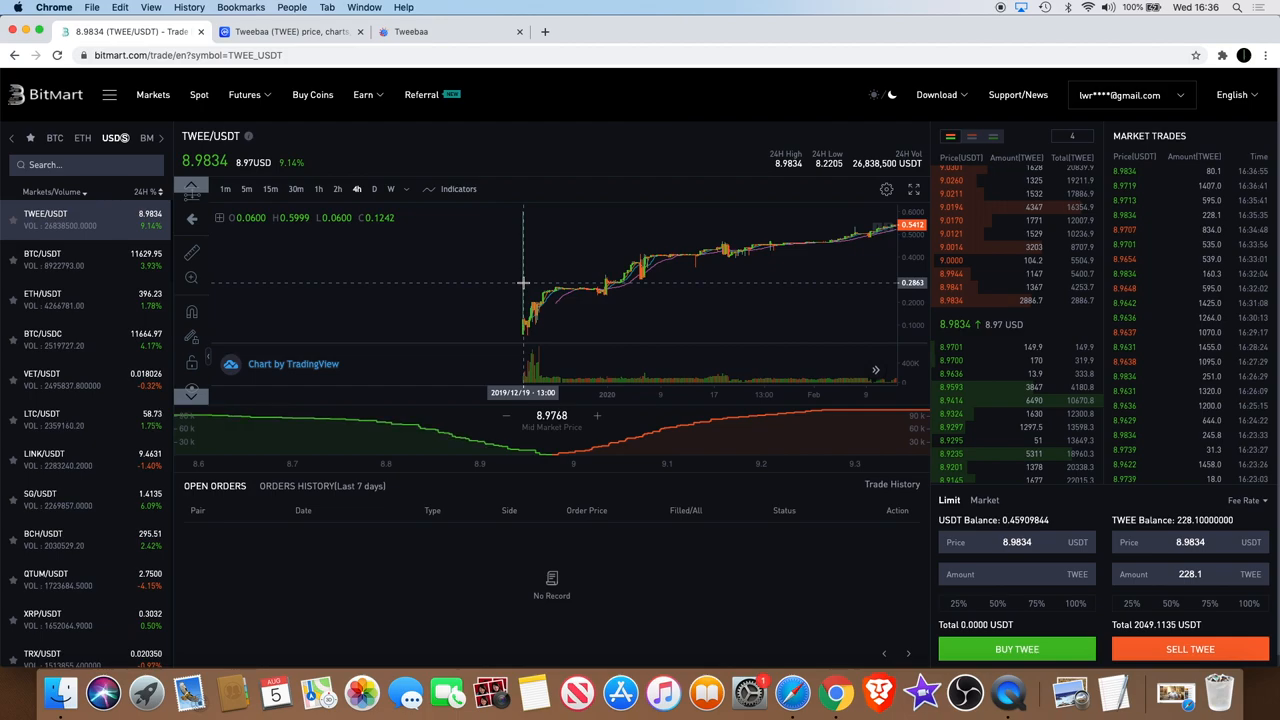
{"action": "mouse_move", "coordinate": [522, 280]}
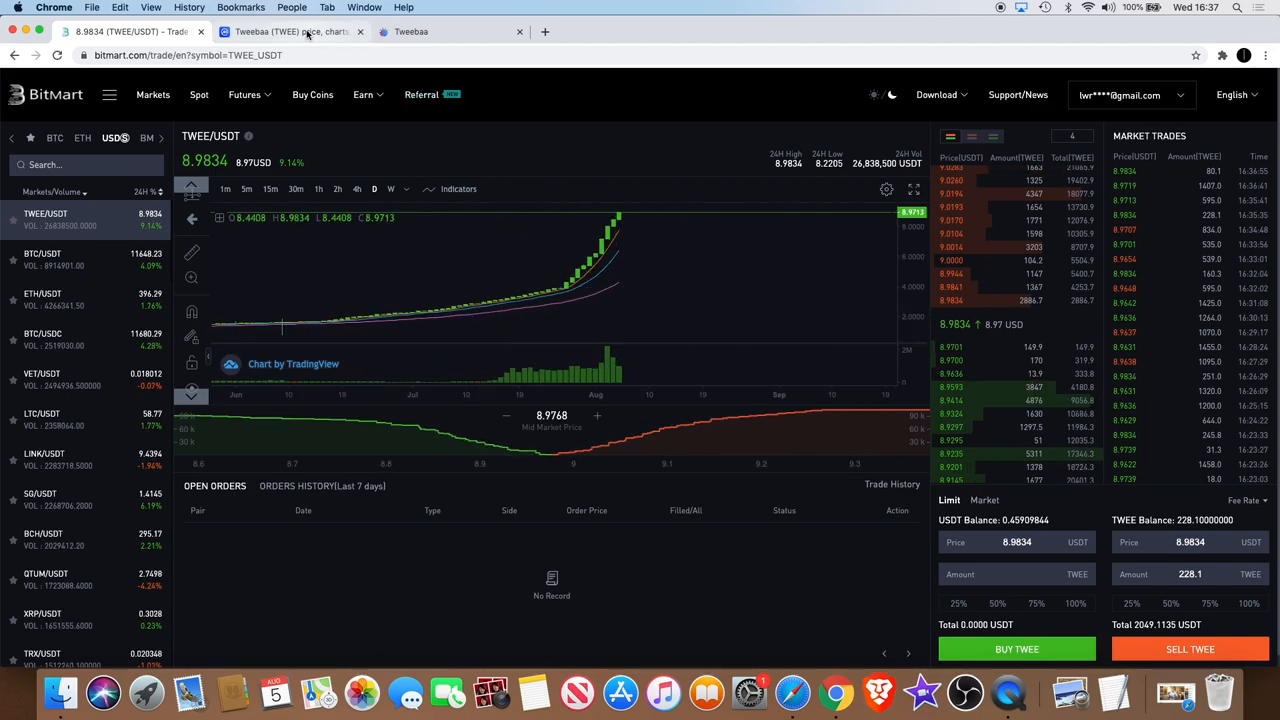
{"action": "left_click", "coordinate": [290, 32]}
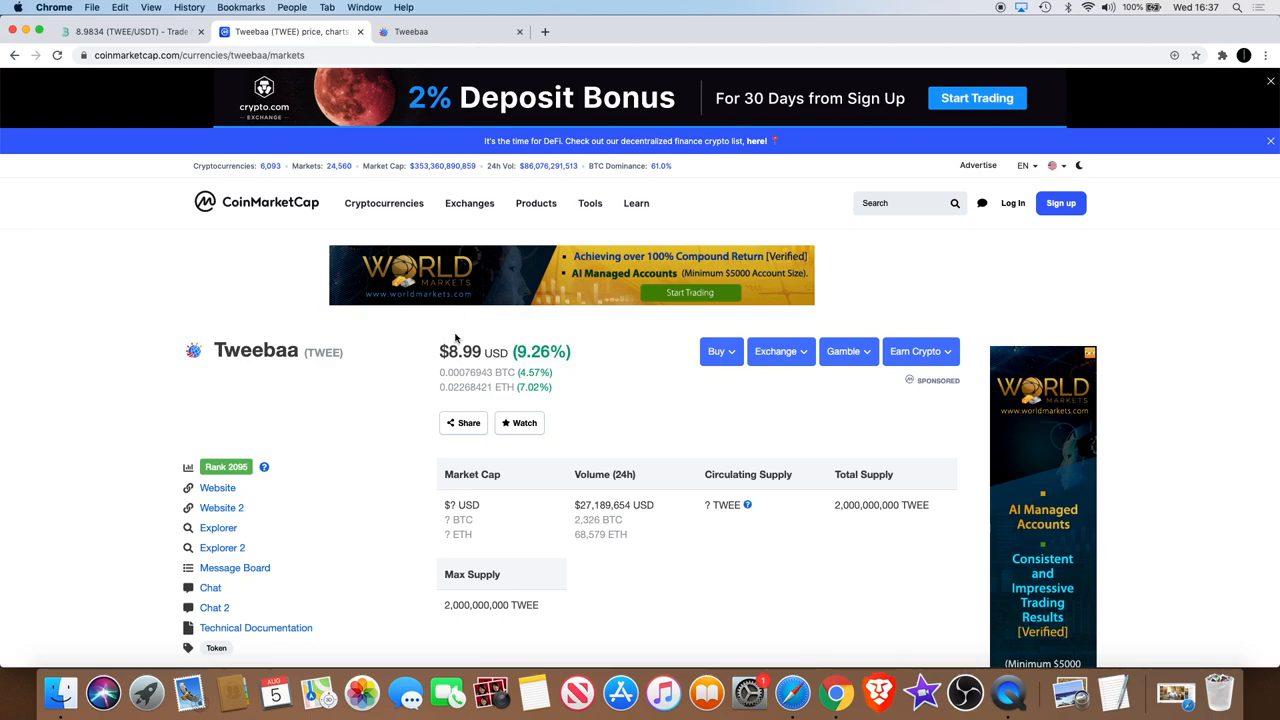
{"action": "scroll", "scroll_direction": "down", "scroll_amount": 3}
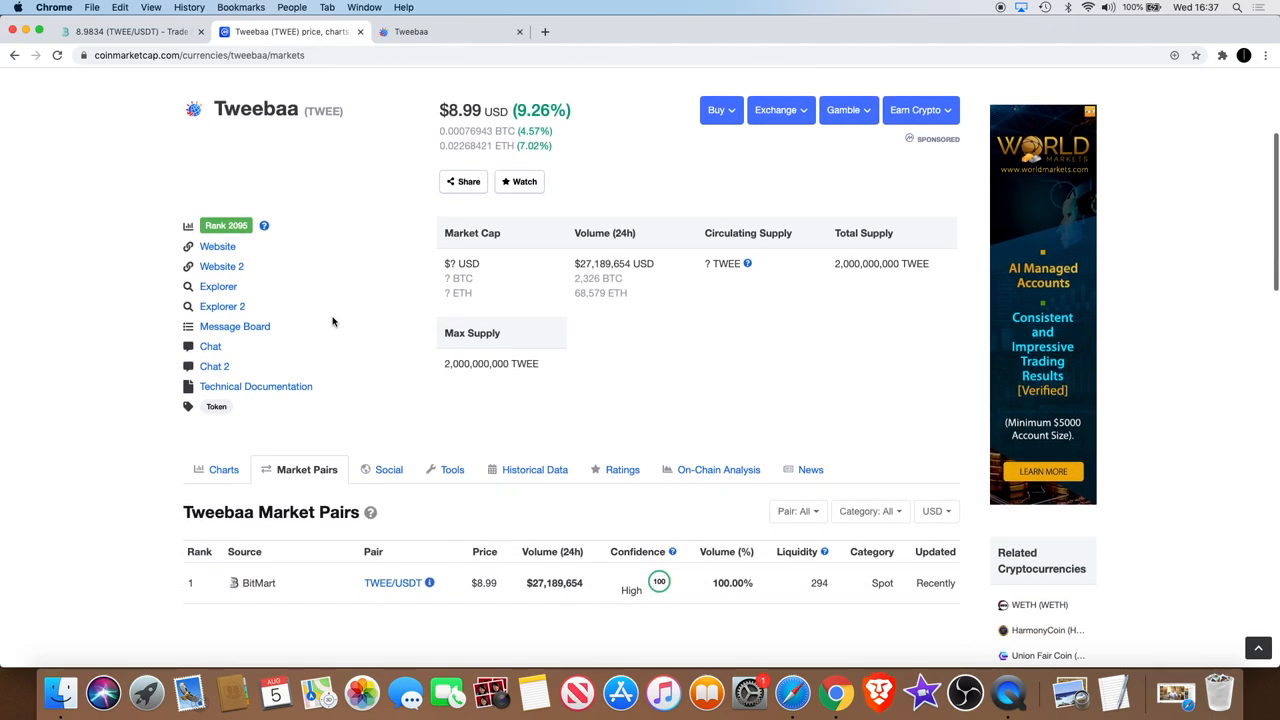
{"action": "scroll", "scroll_direction": "down", "scroll_amount": 3}
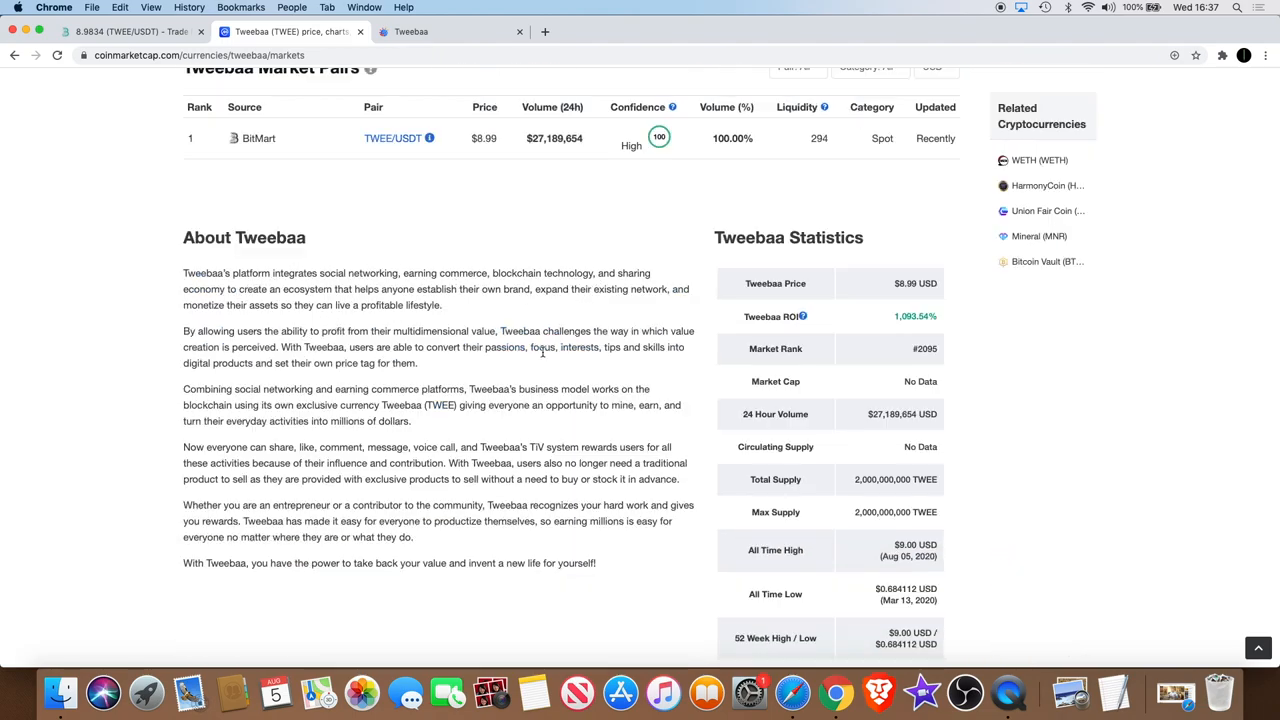
{"action": "scroll", "scroll_direction": "down", "scroll_amount": 3}
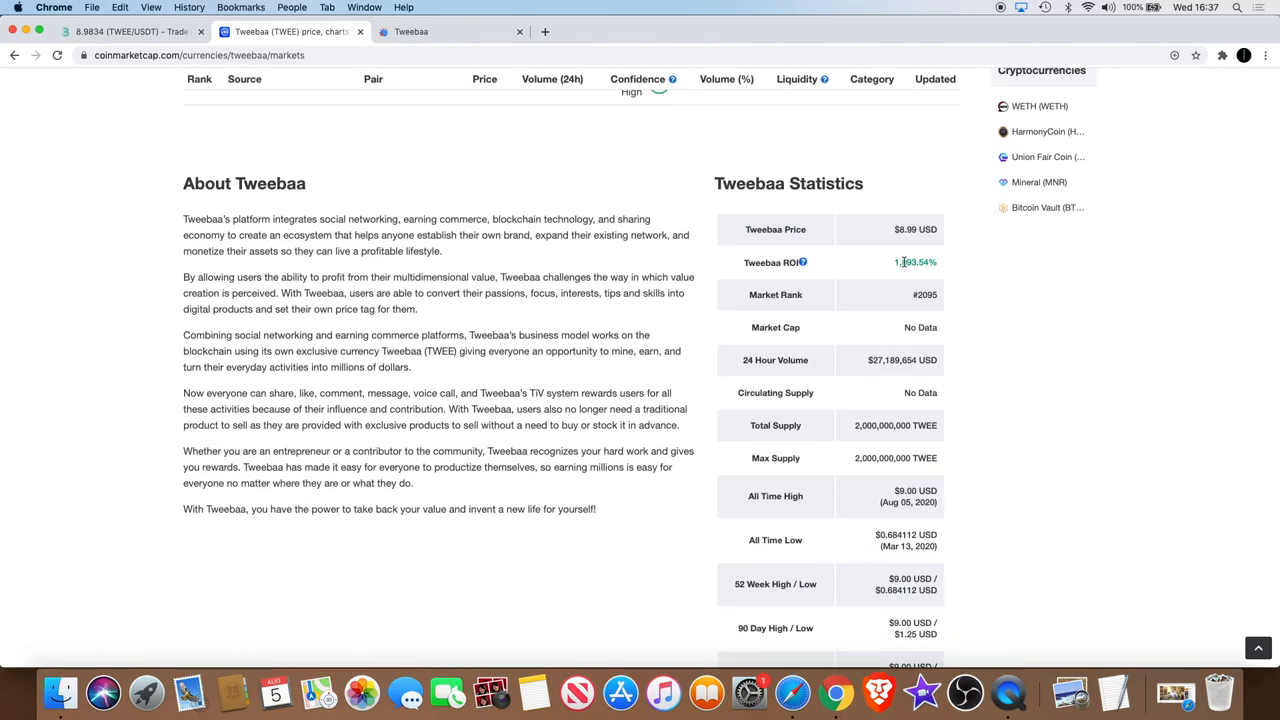
{"action": "scroll", "scroll_direction": "up", "scroll_amount": 3}
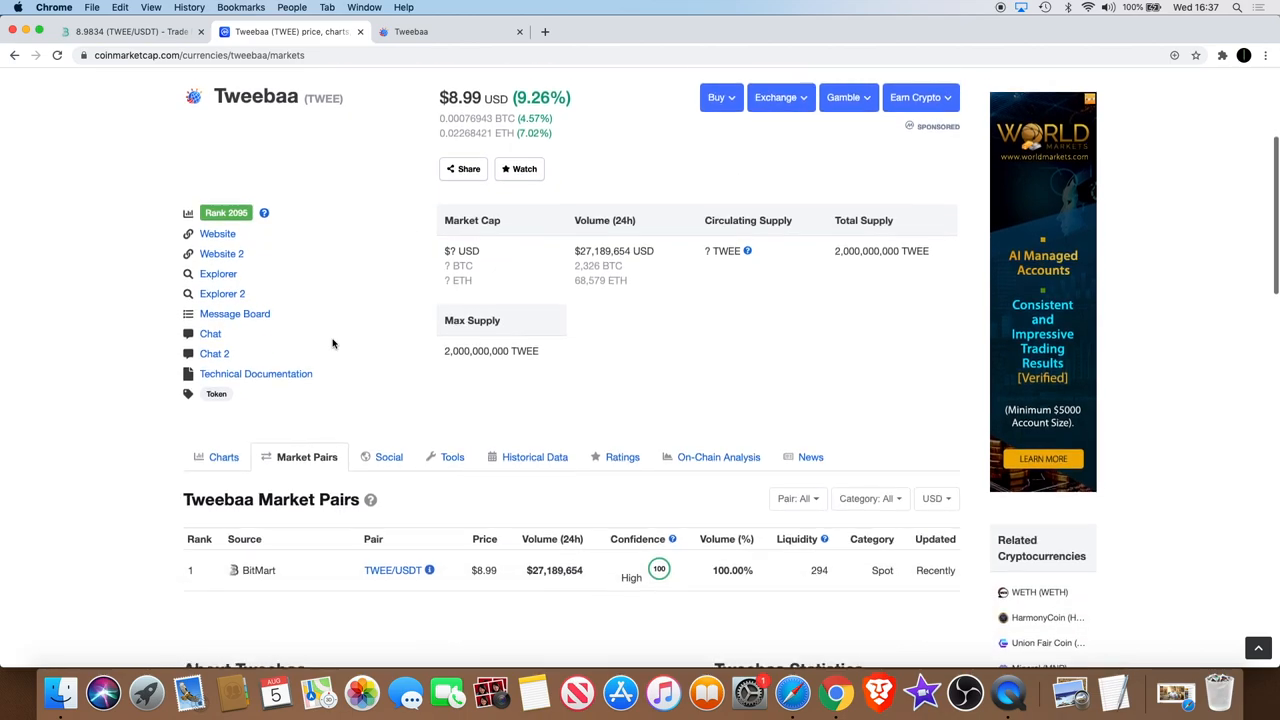
- Scroll through the About Tweebaa description and Statistics sections of the listing
{"action": "scroll", "scroll_direction": "down", "scroll_amount": 3}
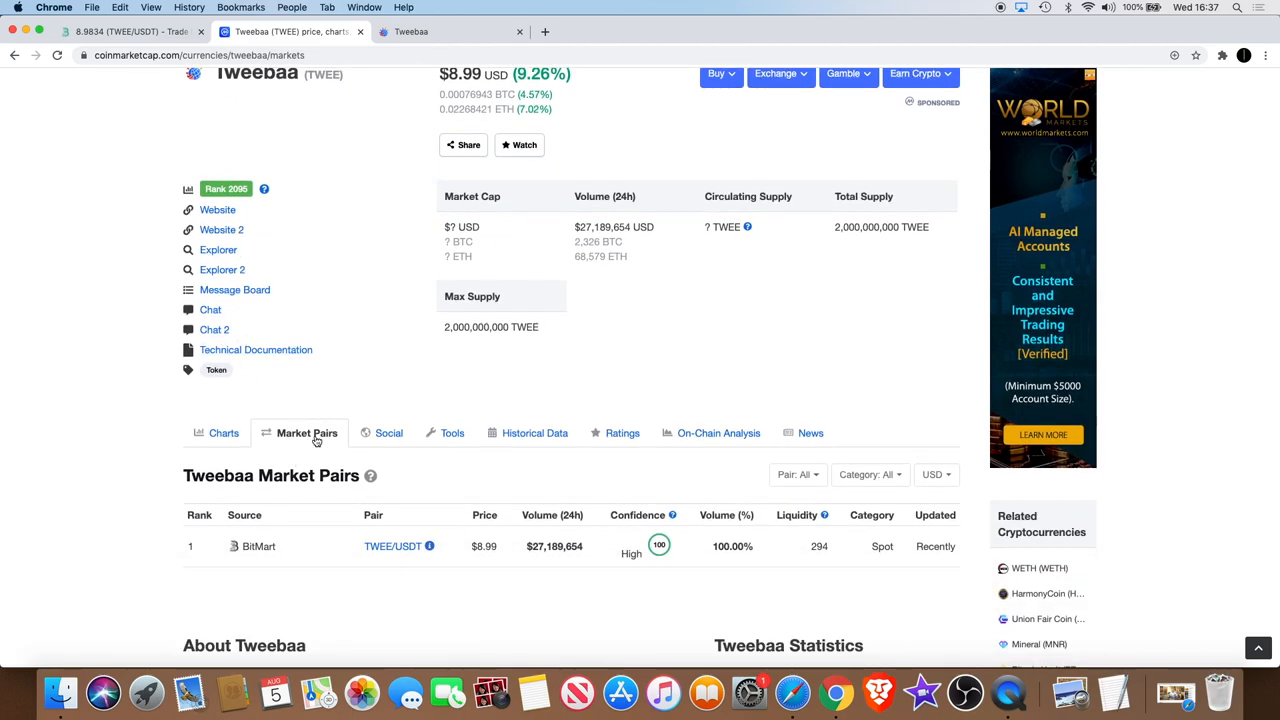
{"action": "scroll", "scroll_direction": "down", "scroll_amount": 3}
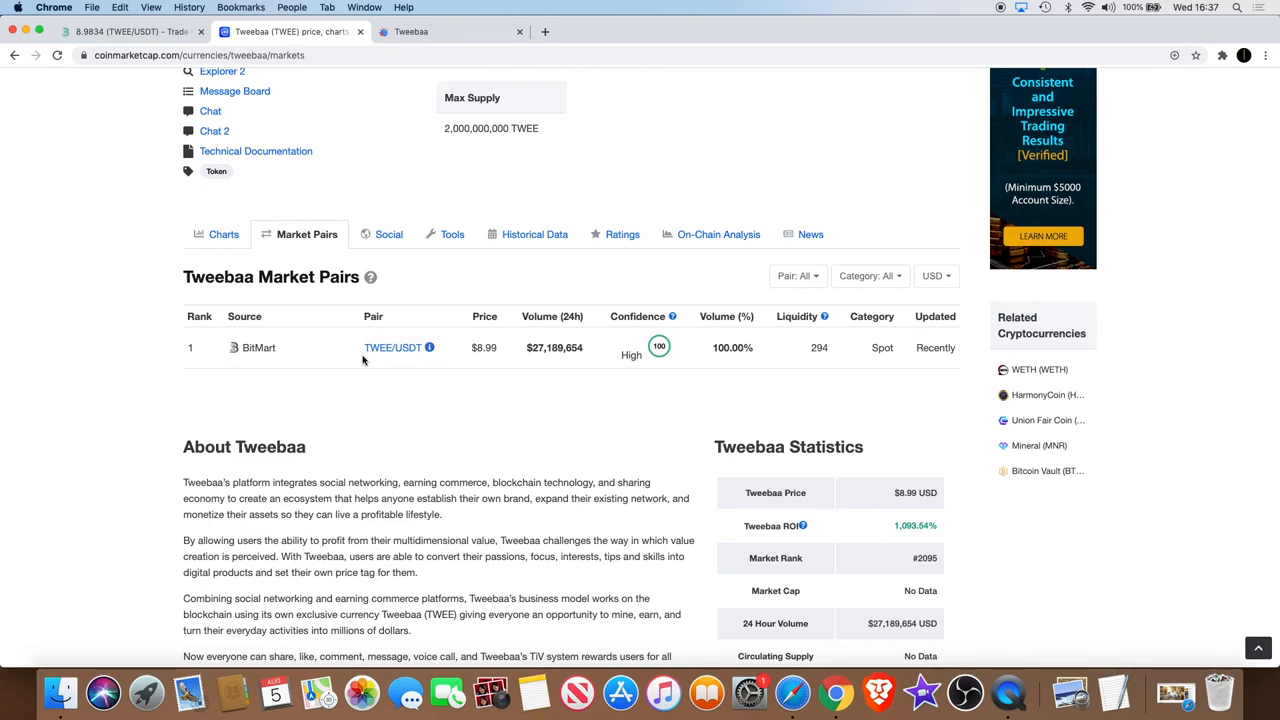
{"action": "mouse_move", "coordinate": [392, 348]}
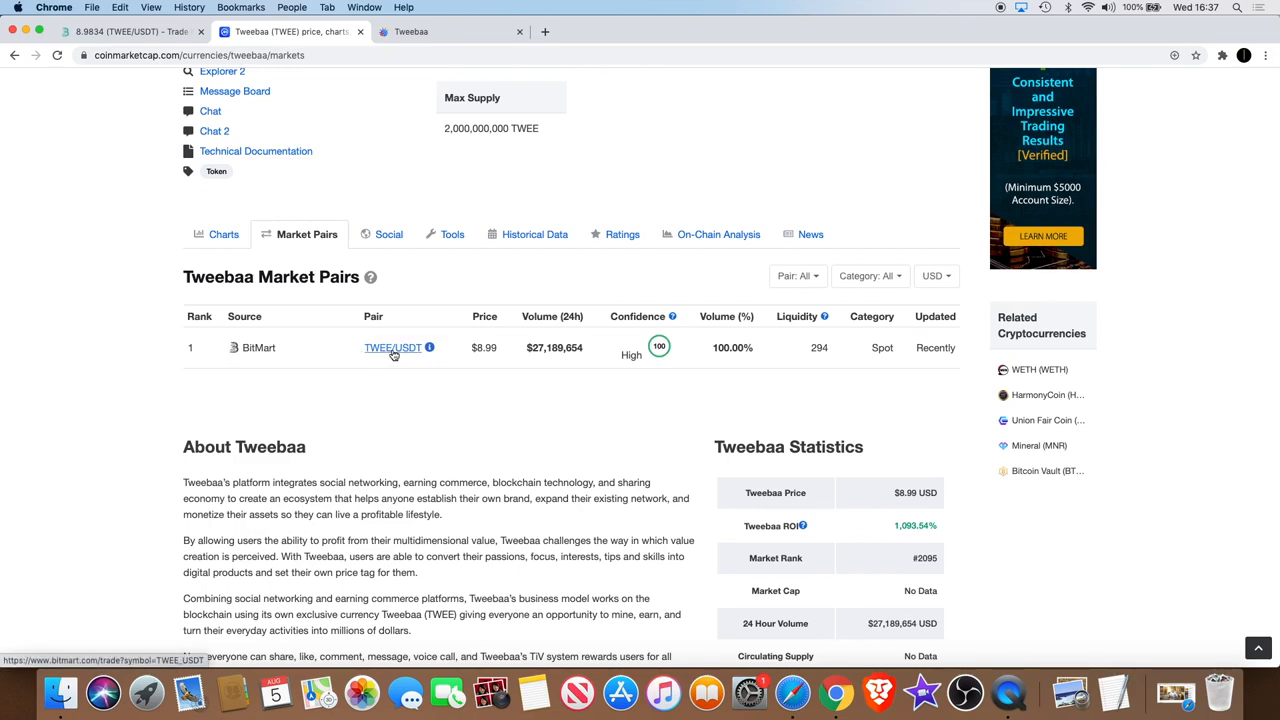
{"action": "mouse_move", "coordinate": [716, 344]}
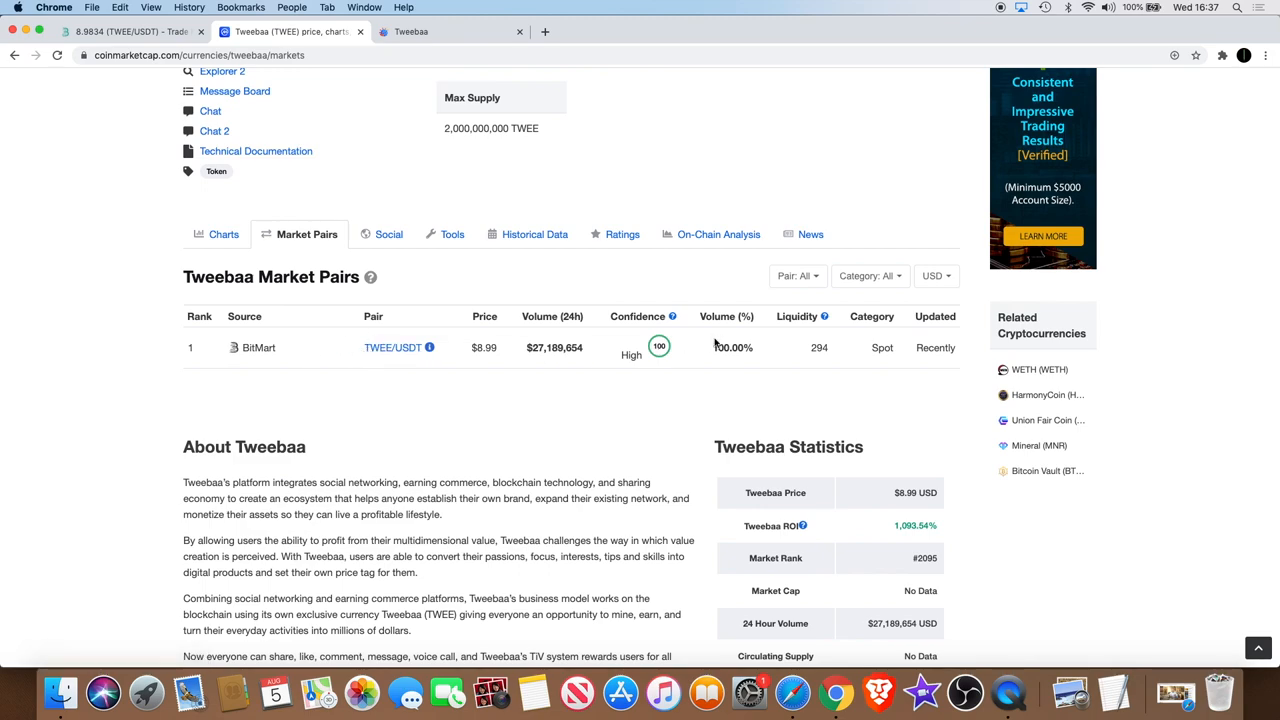
{"action": "mouse_move", "coordinate": [576, 358]}
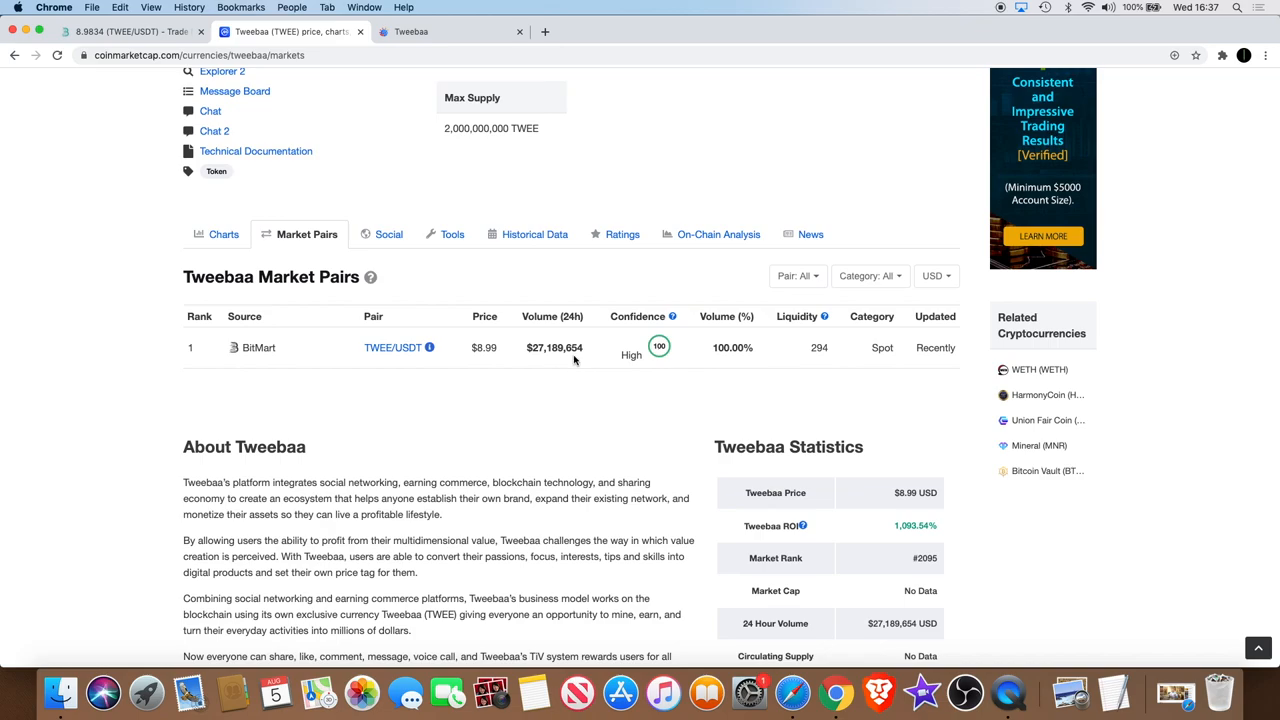
{"action": "scroll", "scroll_direction": "up", "scroll_amount": 3}
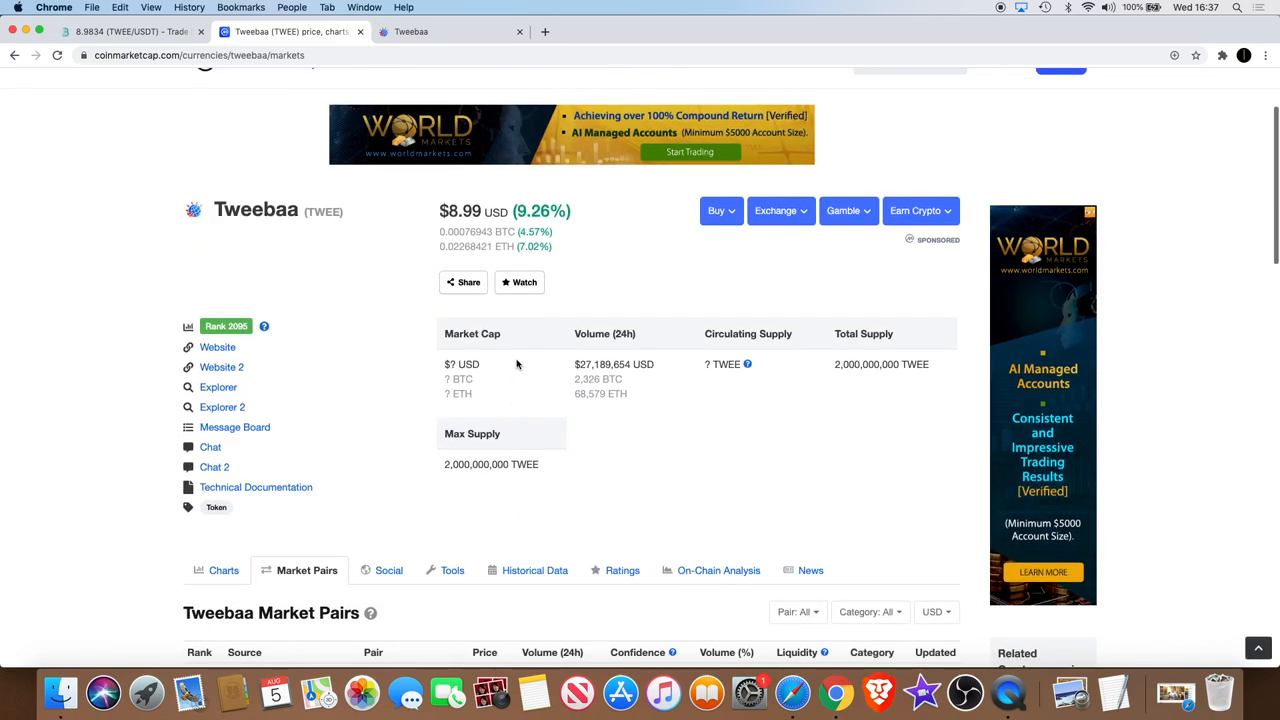
{"action": "mouse_move", "coordinate": [868, 364]}
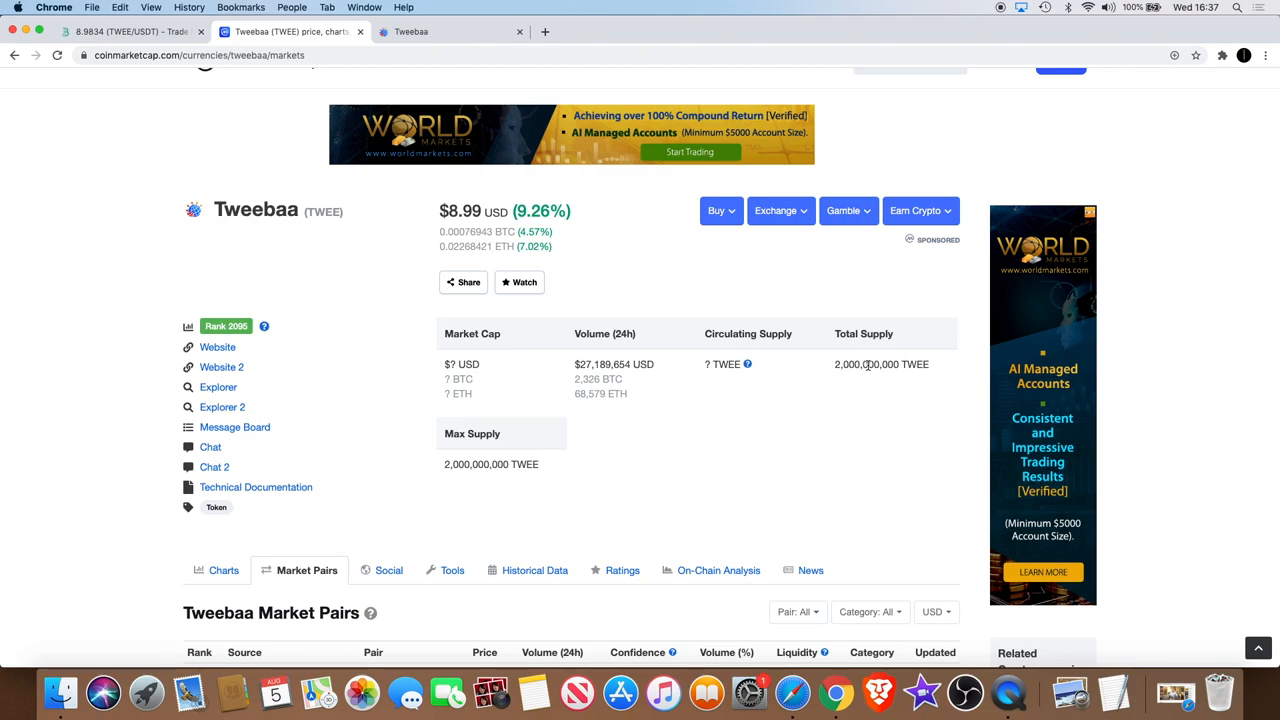
{"action": "mouse_move", "coordinate": [620, 378]}
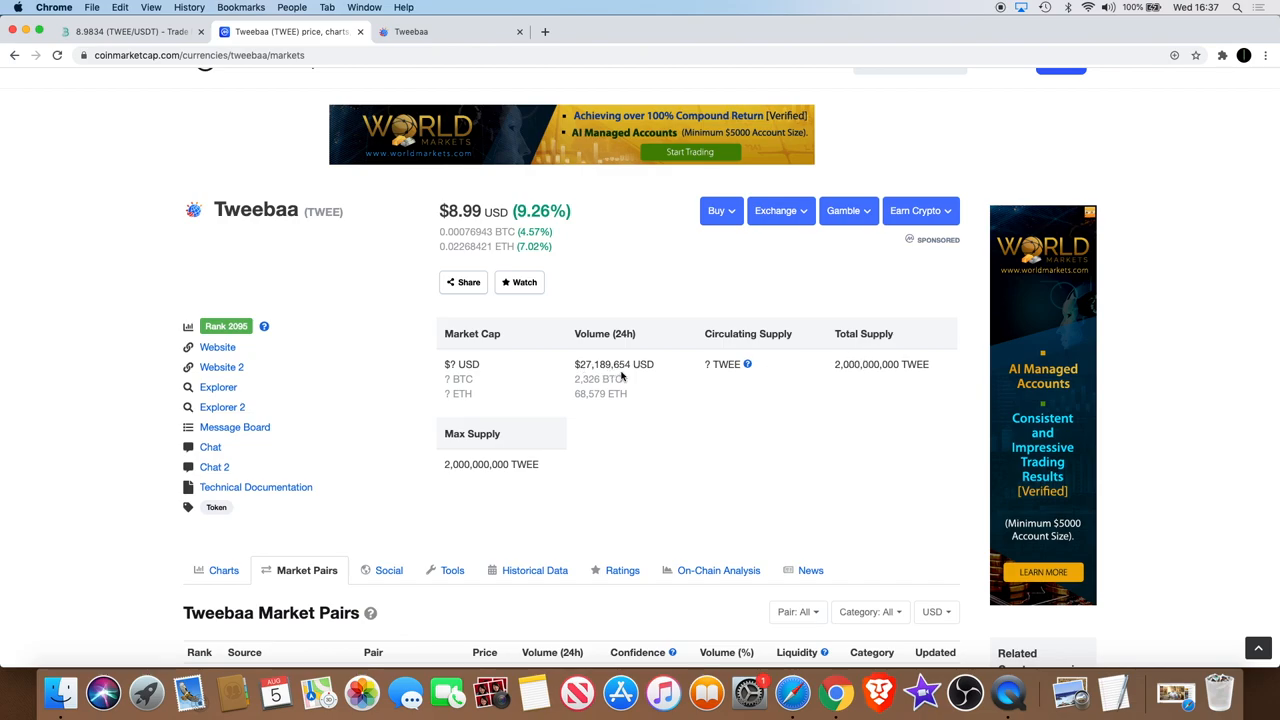
{"action": "scroll", "scroll_direction": "down", "scroll_amount": 3}
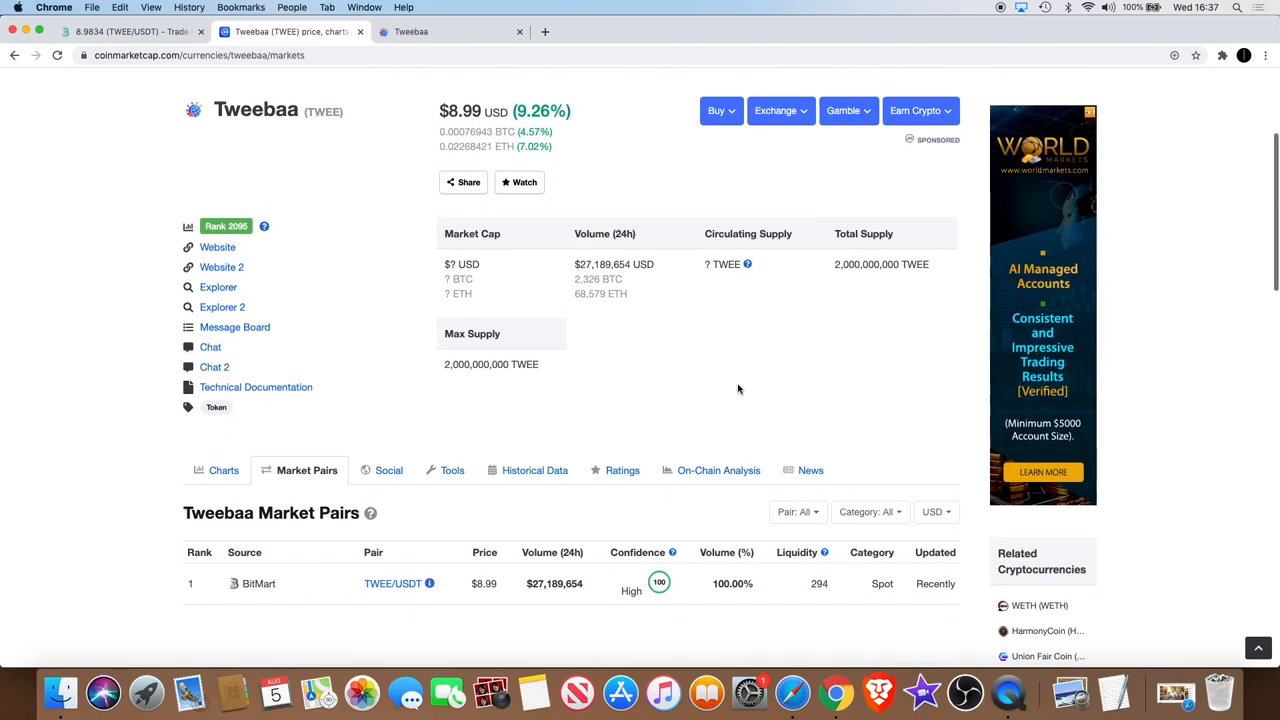
{"action": "scroll", "scroll_direction": "up", "scroll_amount": 3}
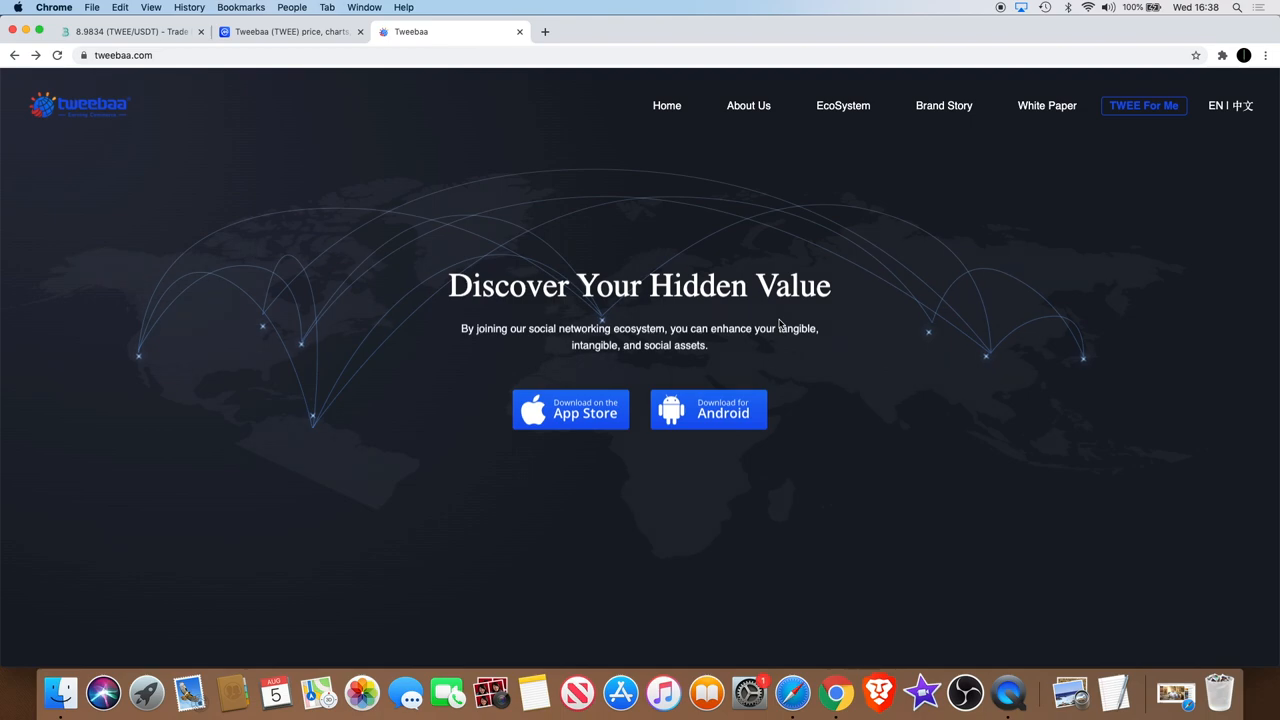
- Scroll the Tweebaa homepage past the hero banner to Who We Are, Possibilities Are Endless and testimonials
{"action": "scroll", "scroll_direction": "down", "scroll_amount": 3}
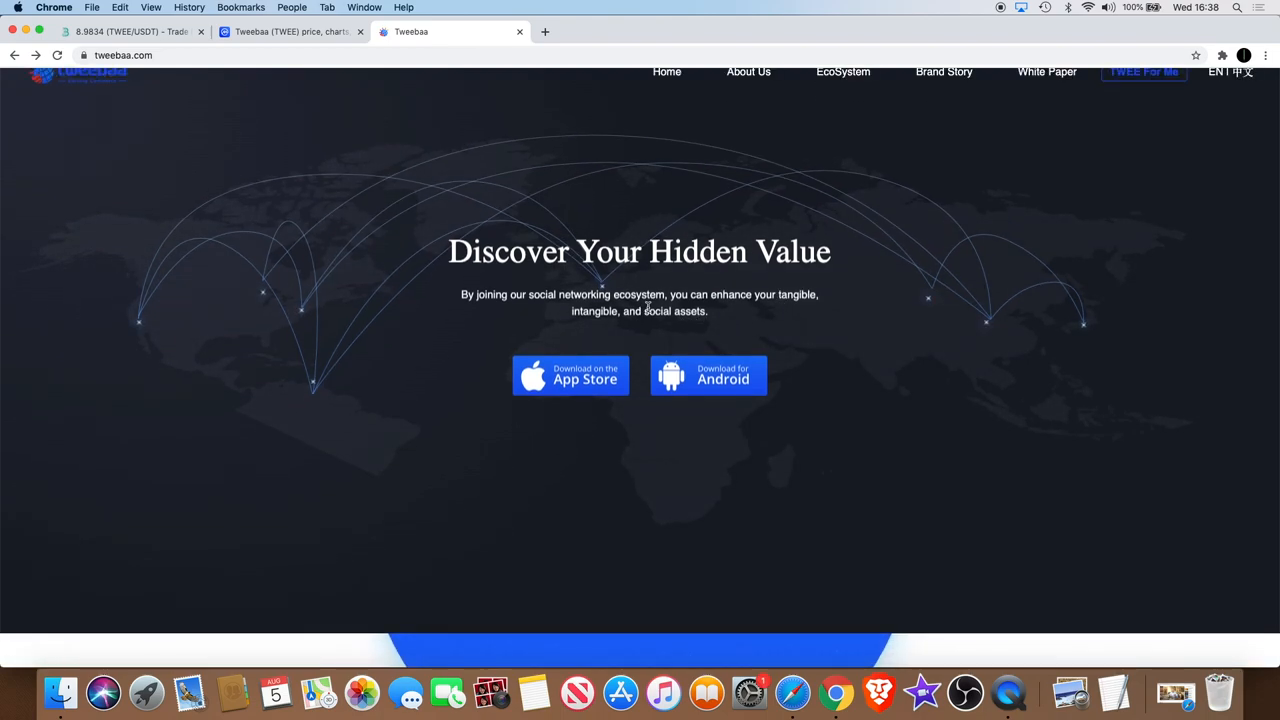
{"action": "mouse_move", "coordinate": [792, 308]}
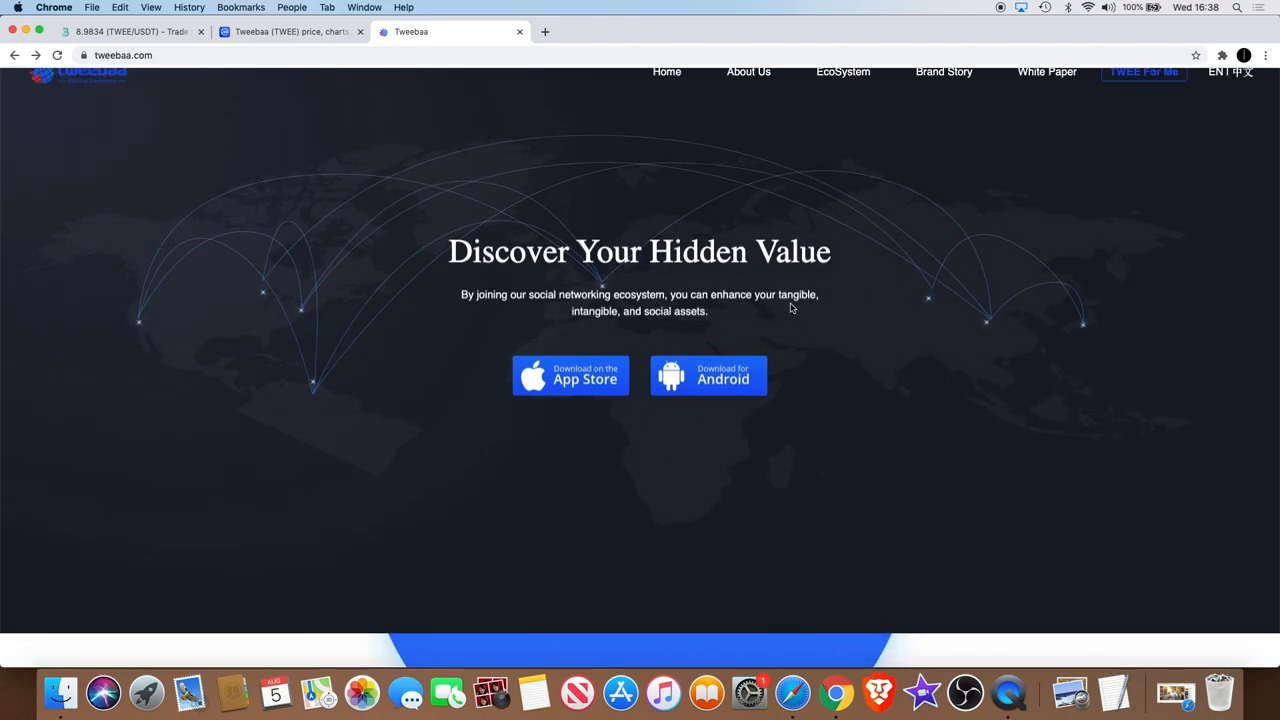
{"action": "mouse_move", "coordinate": [768, 320]}
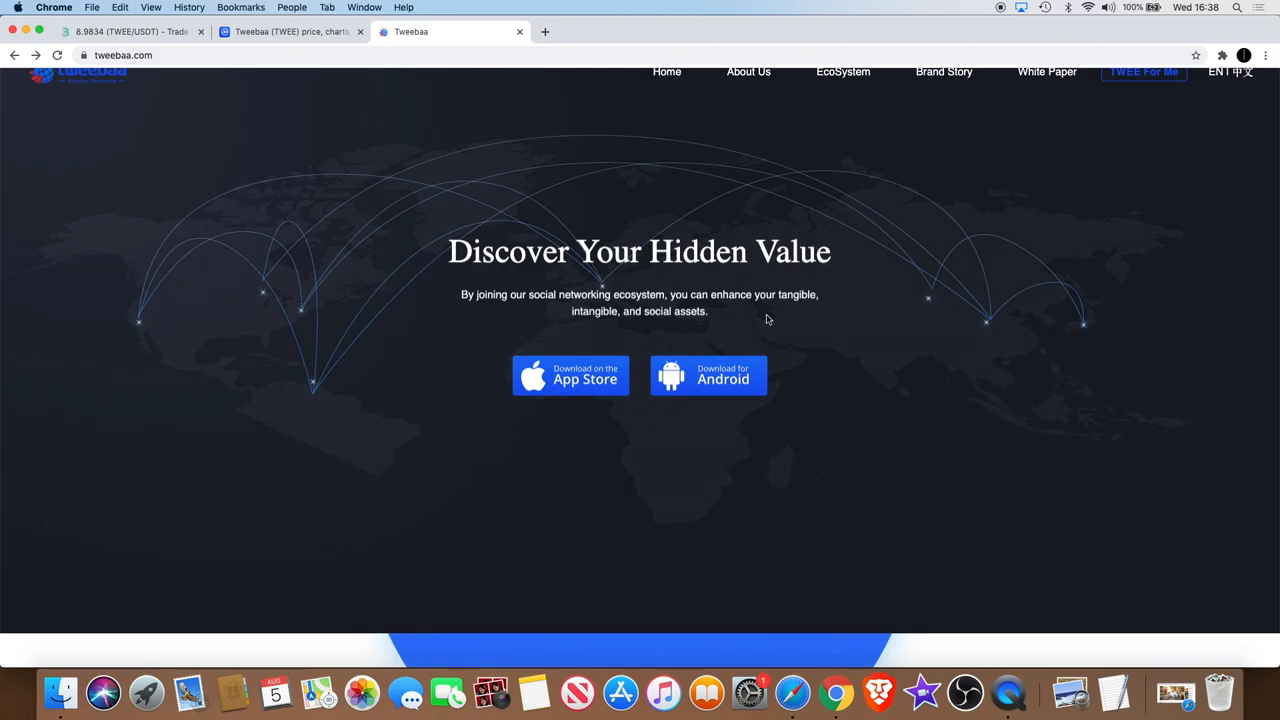
{"action": "scroll", "scroll_direction": "down", "scroll_amount": 3}
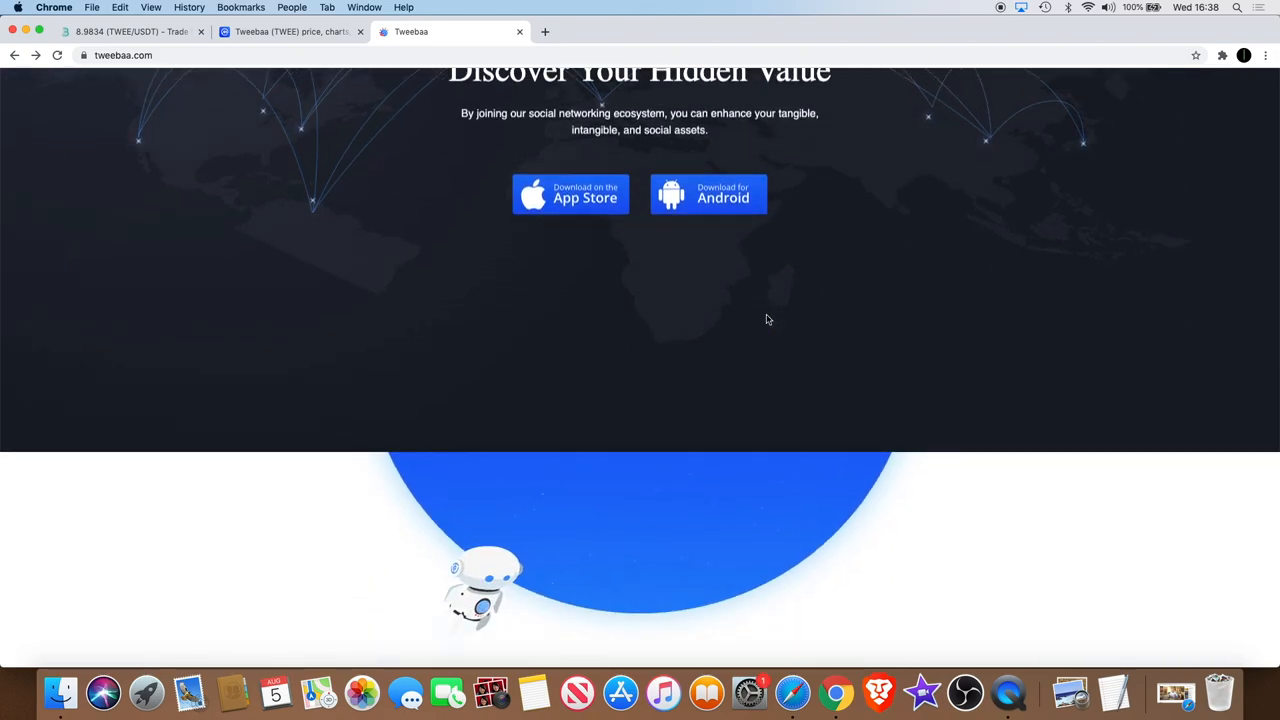
{"action": "scroll", "scroll_direction": "down", "scroll_amount": 3}
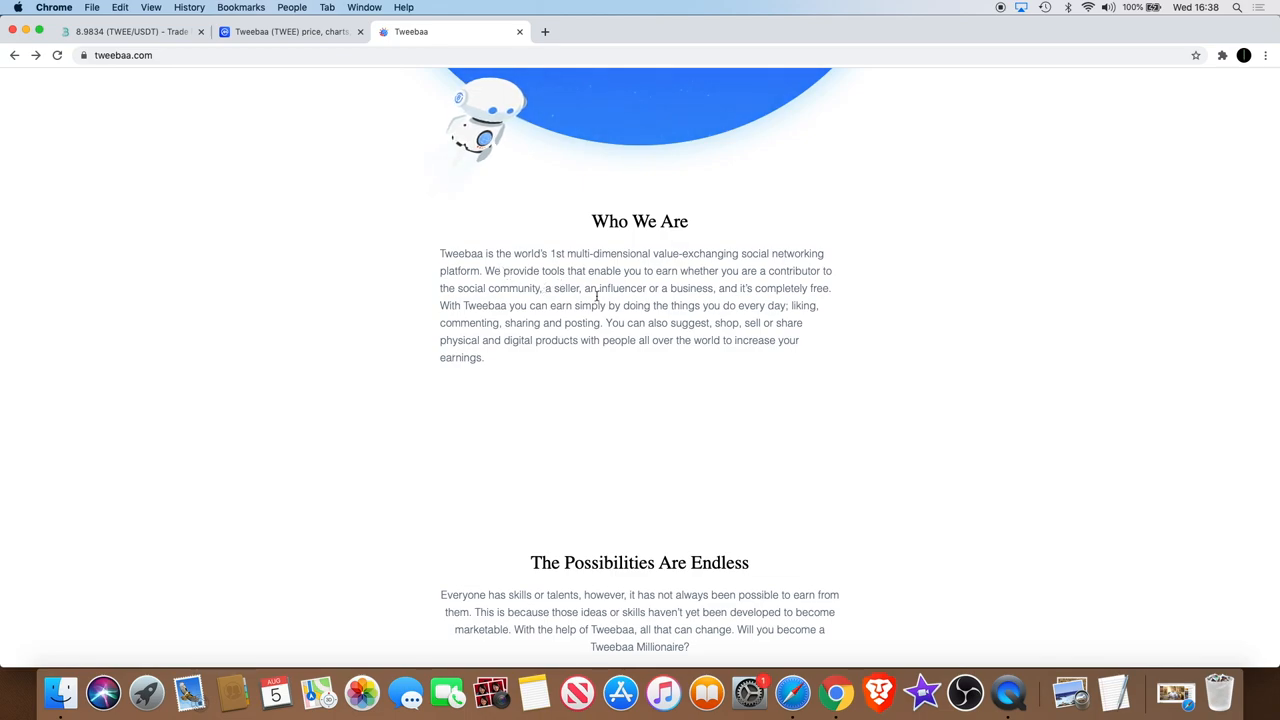
{"action": "scroll", "scroll_direction": "down", "scroll_amount": 3}
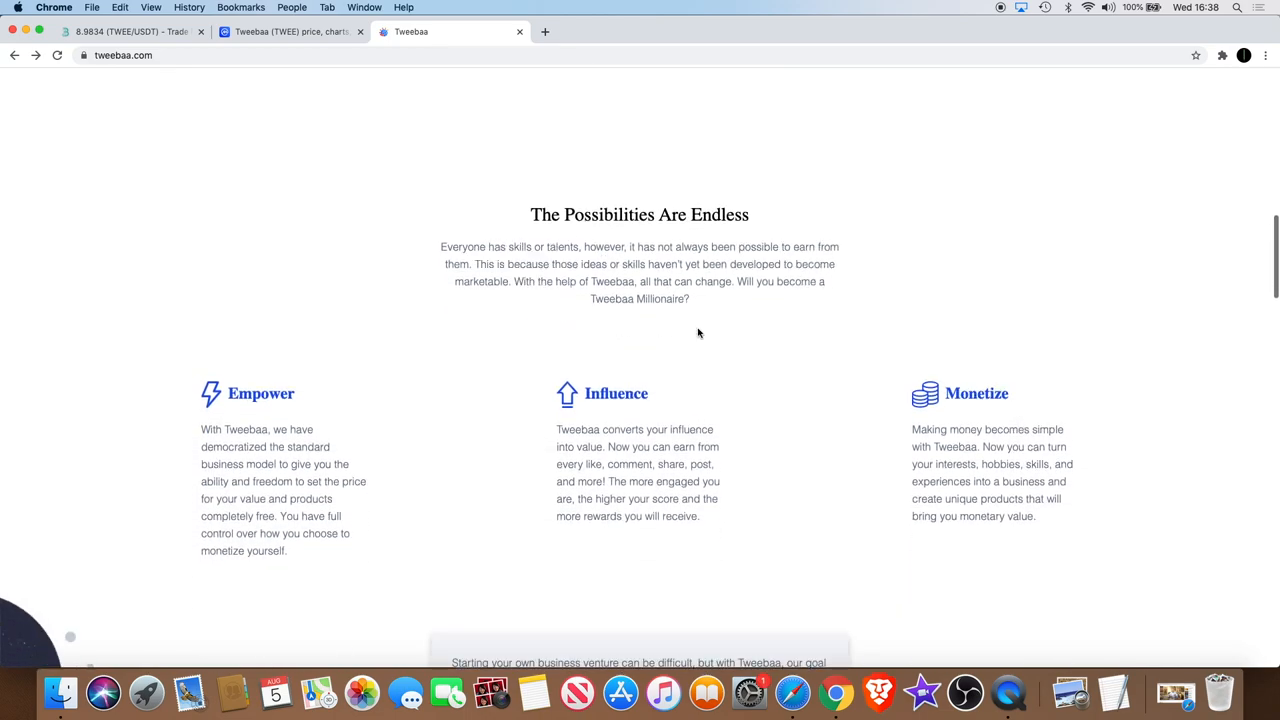
{"action": "scroll", "scroll_direction": "down", "scroll_amount": 3}
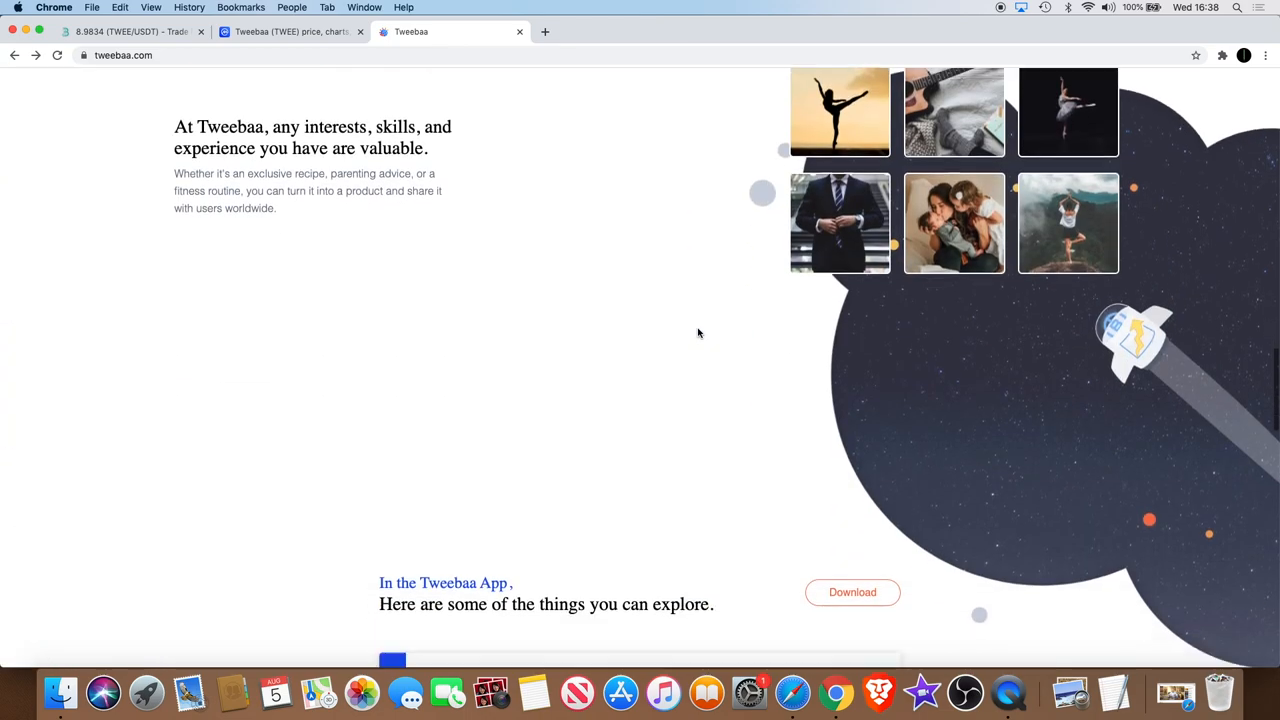
{"action": "scroll", "scroll_direction": "down", "scroll_amount": 3}
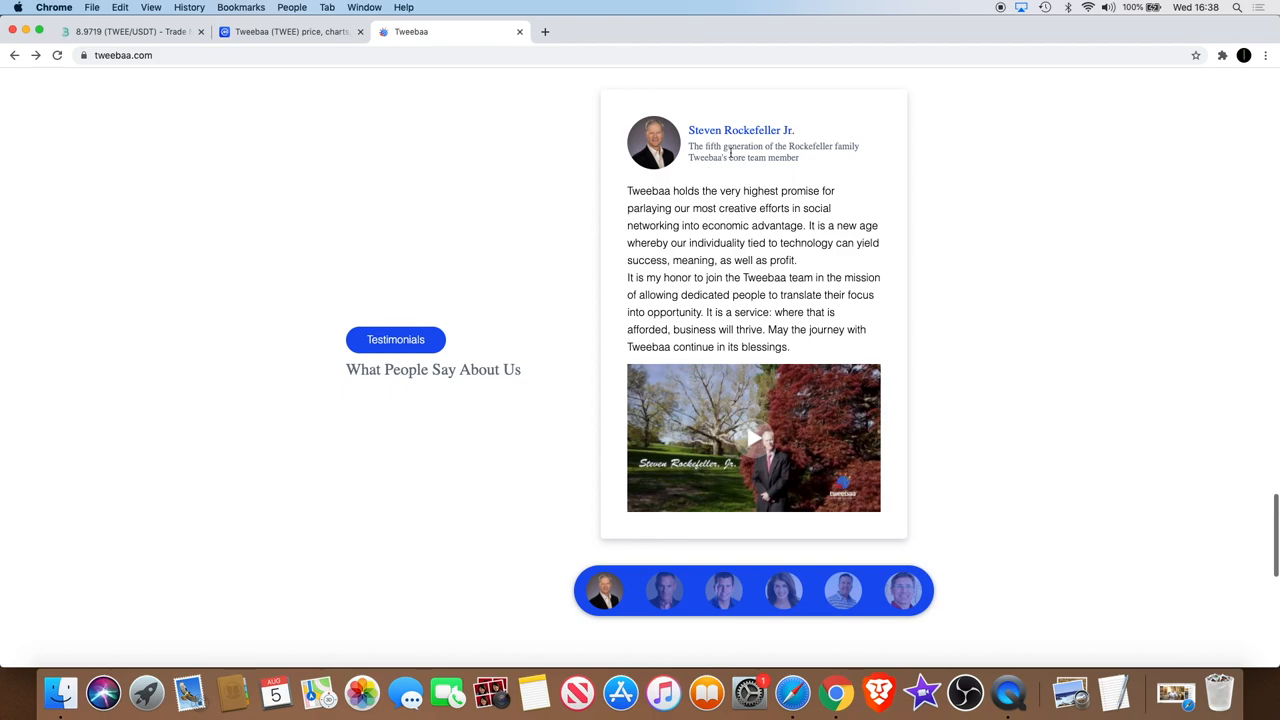
{"action": "mouse_move", "coordinate": [858, 152]}
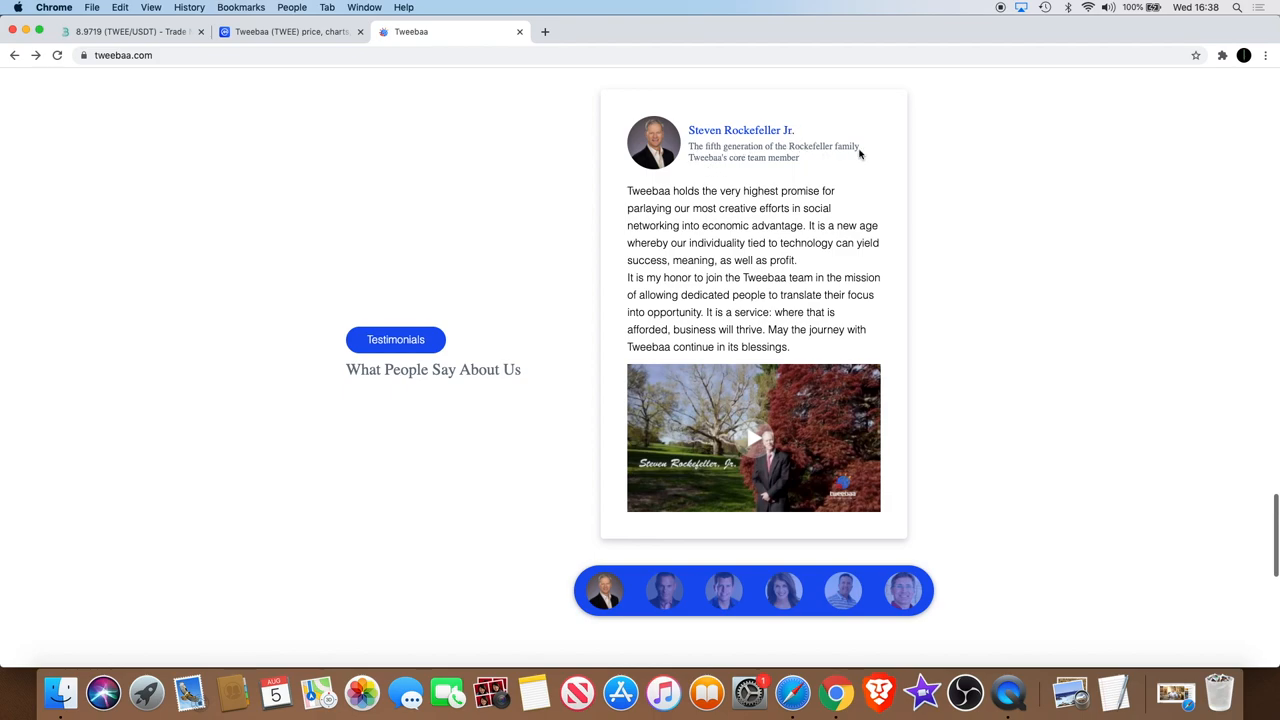
{"action": "mouse_move", "coordinate": [810, 168]}
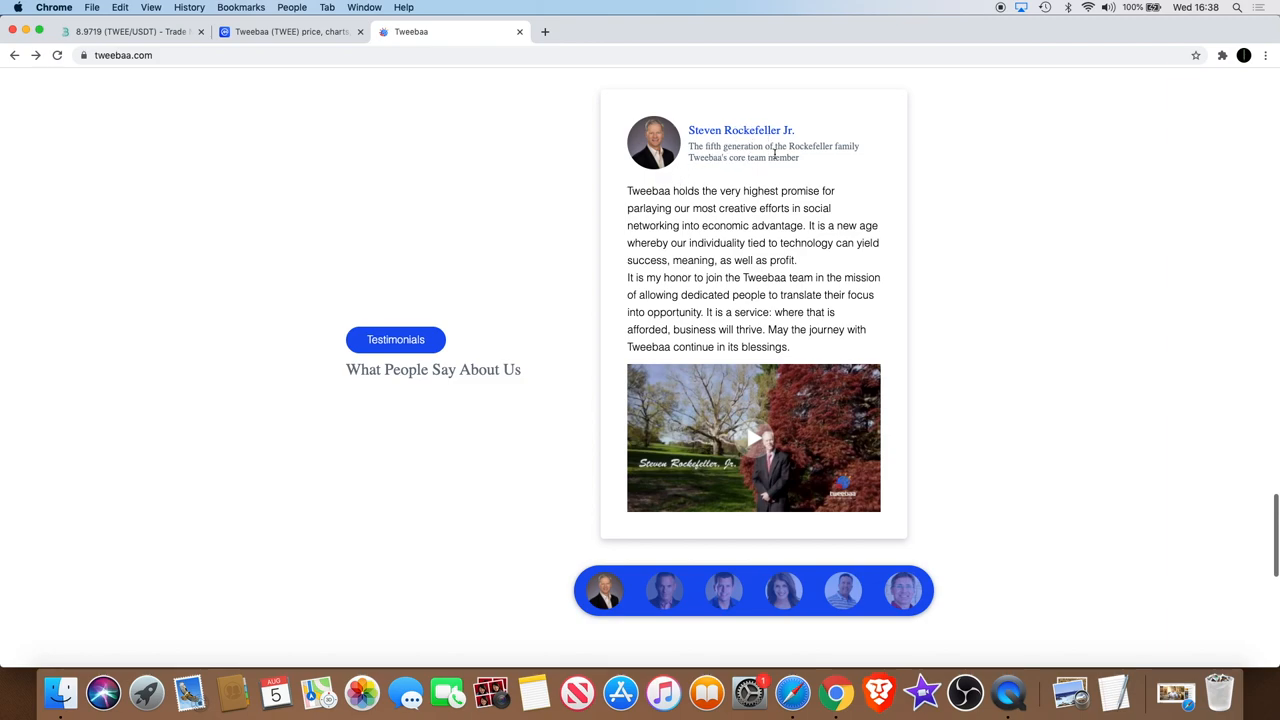
{"action": "mouse_move", "coordinate": [728, 224]}
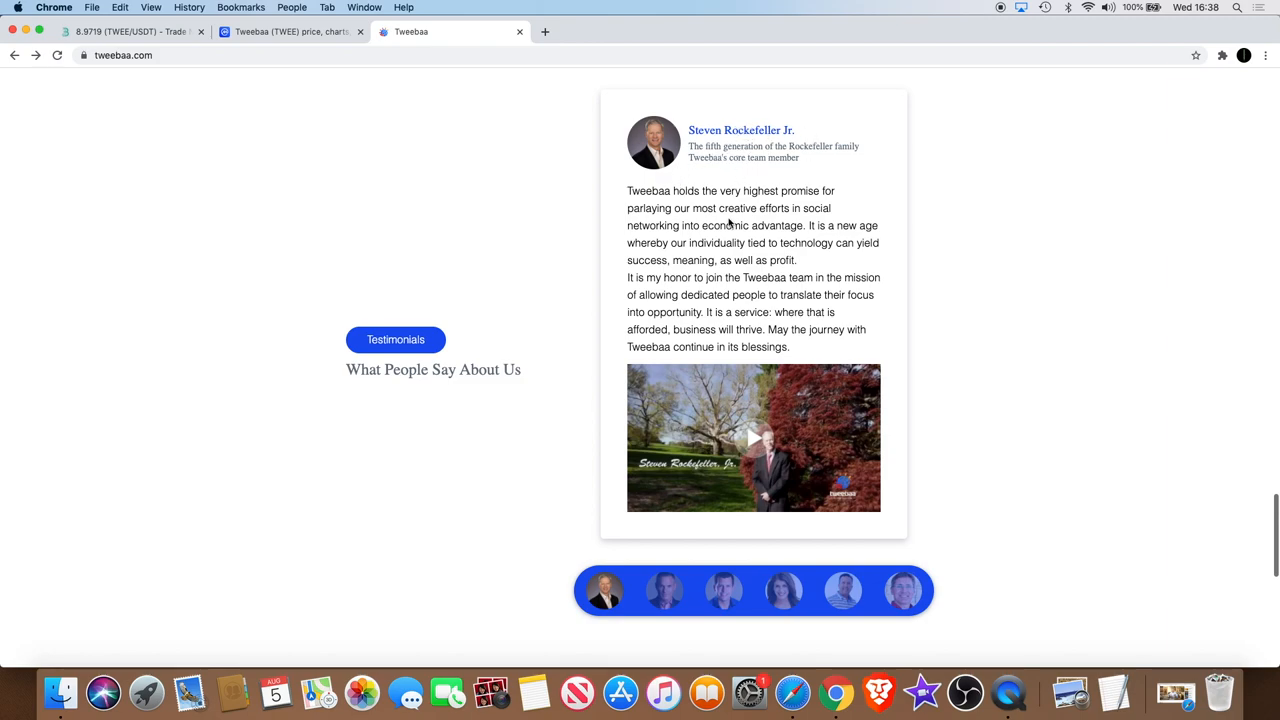
- Cycle the testimonials through the HSN host, Top Hanger inventor and Kevin Harrington, back to Steven Rockefeller Jr
{"action": "scroll", "scroll_direction": "up", "scroll_amount": 3}
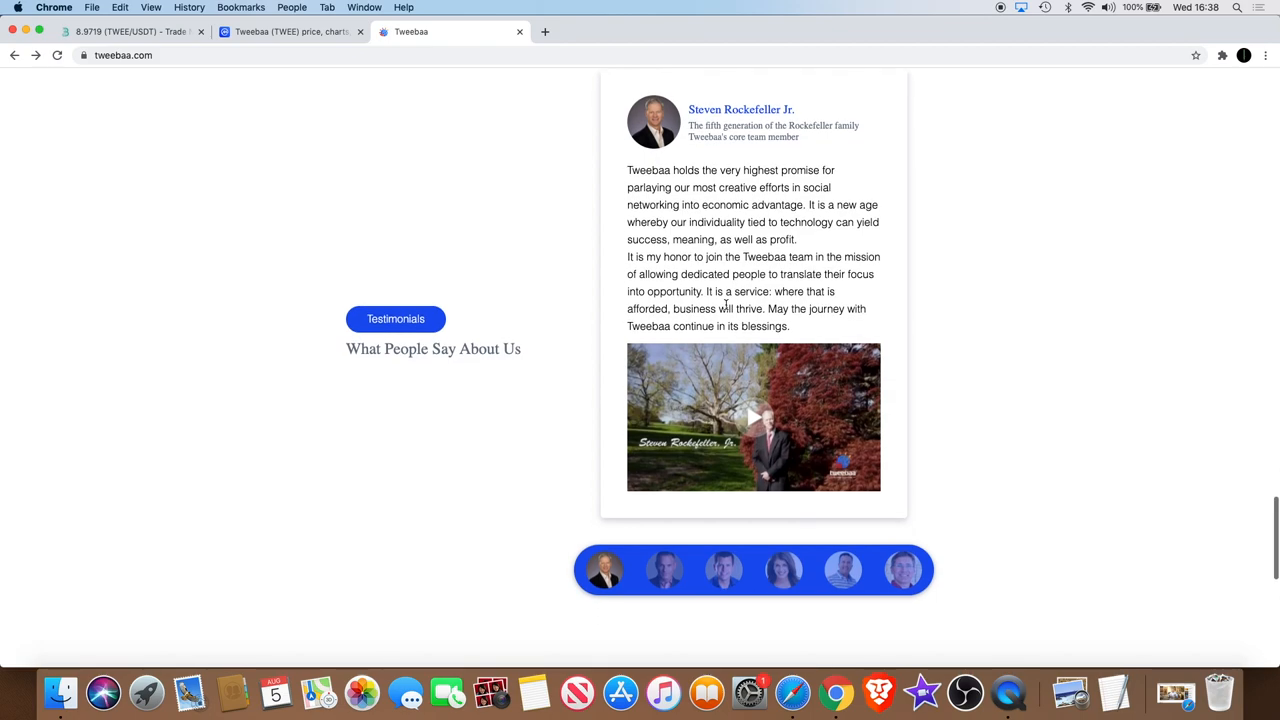
{"action": "mouse_move", "coordinate": [708, 176]}
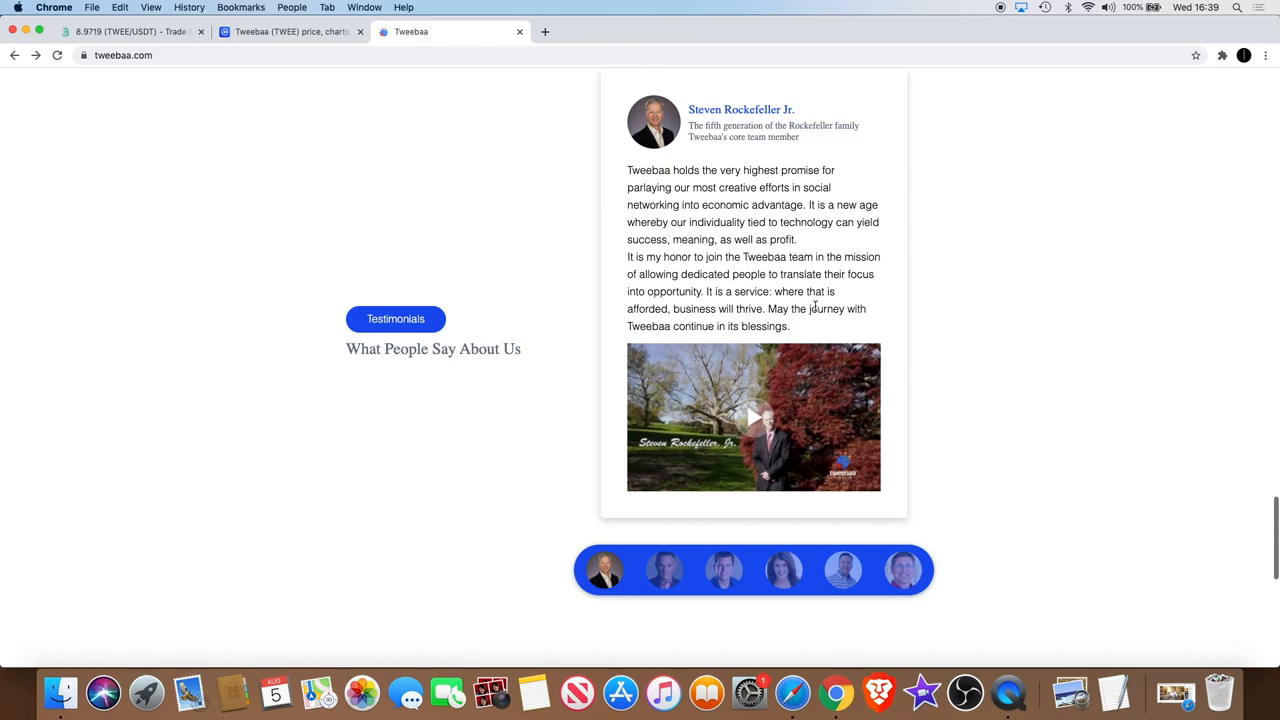
{"action": "mouse_move", "coordinate": [778, 304]}
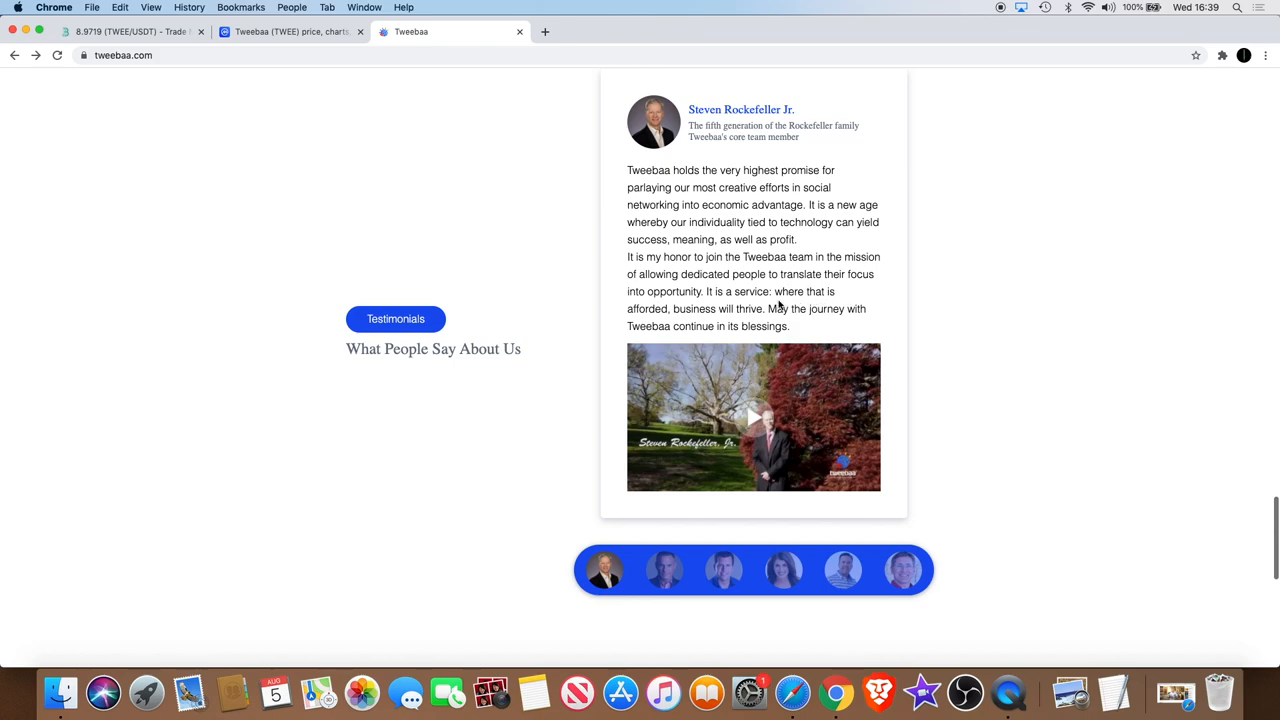
{"action": "mouse_move", "coordinate": [782, 308]}
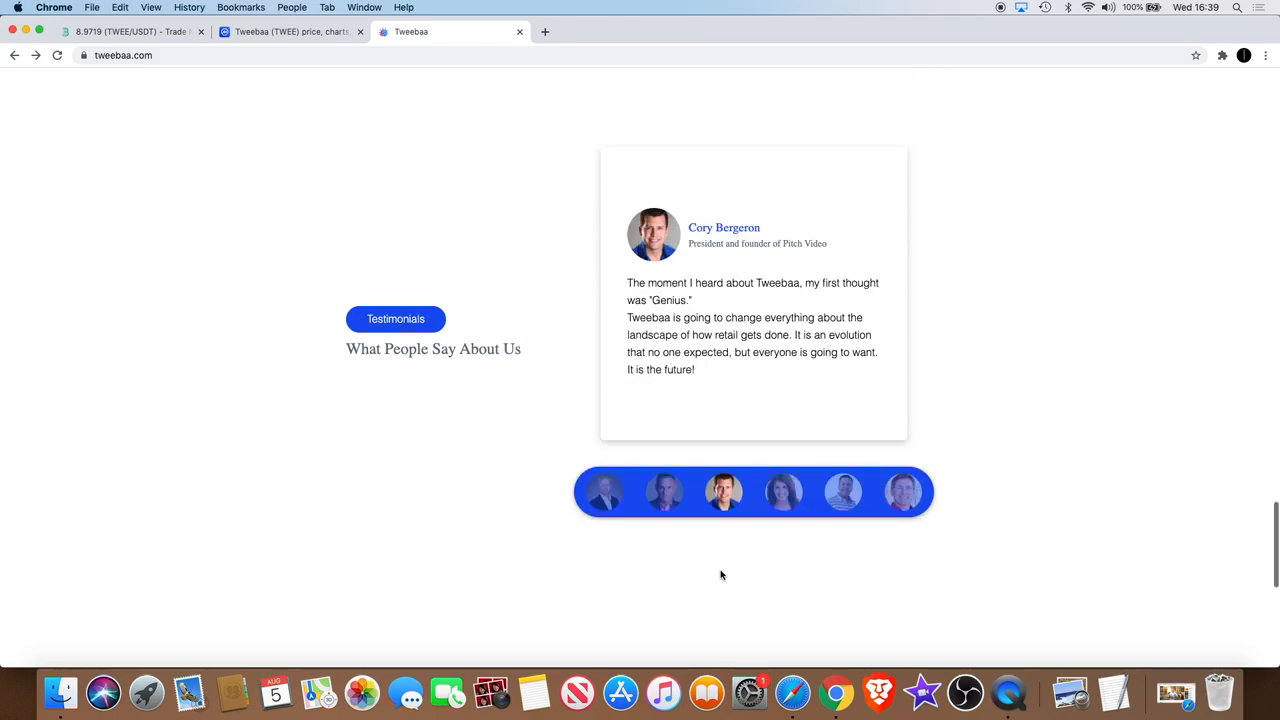
{"action": "left_click", "coordinate": [782, 492]}
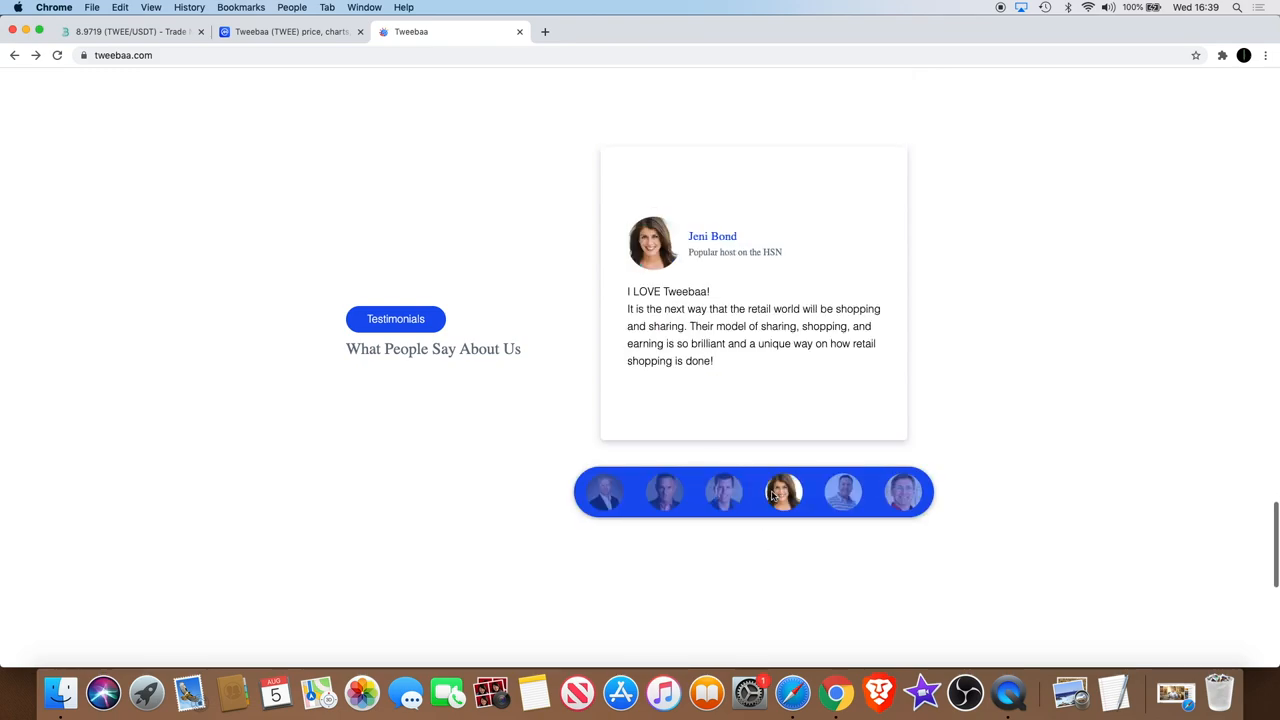
{"action": "left_click", "coordinate": [844, 492]}
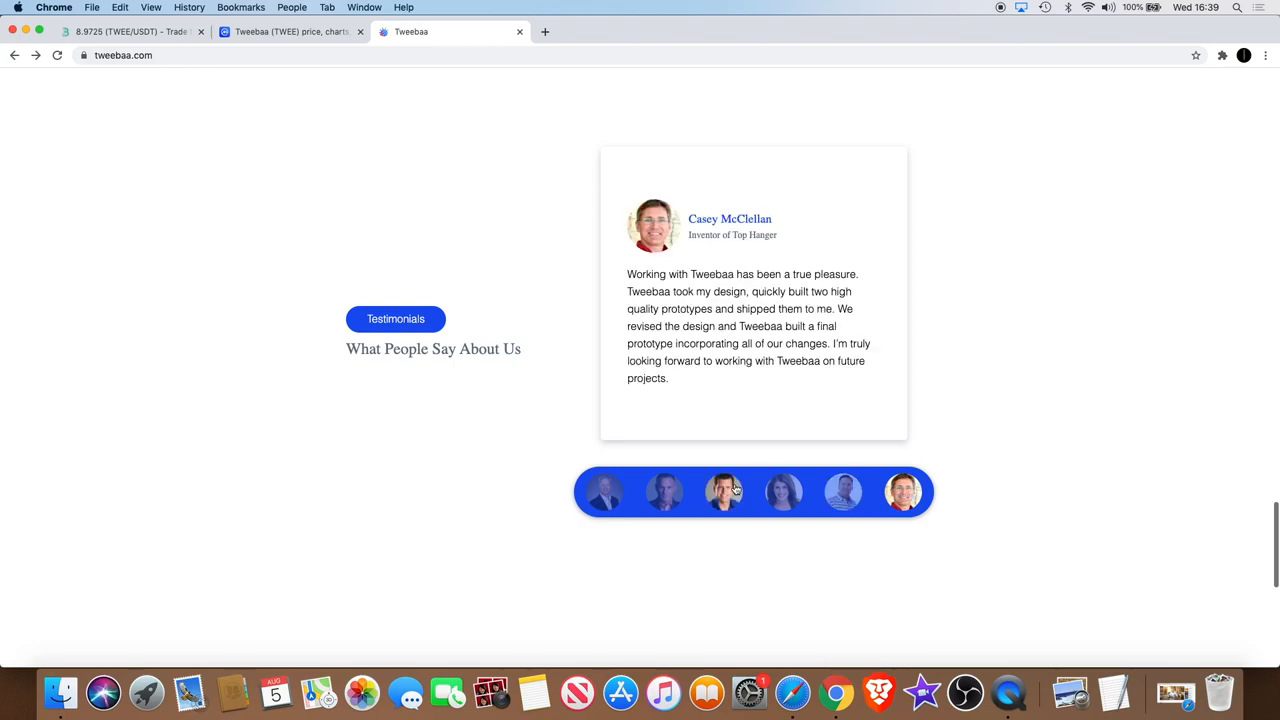
{"action": "left_click", "coordinate": [604, 492]}
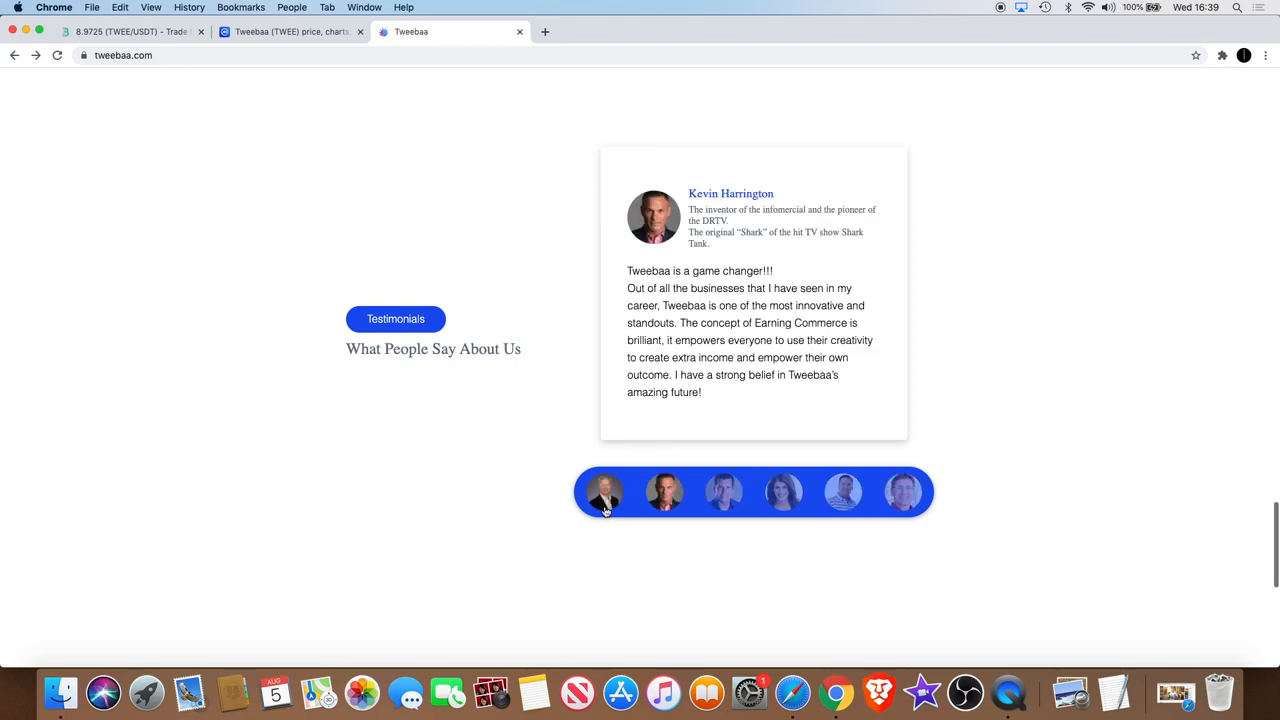
{"action": "mouse_move", "coordinate": [660, 576]}
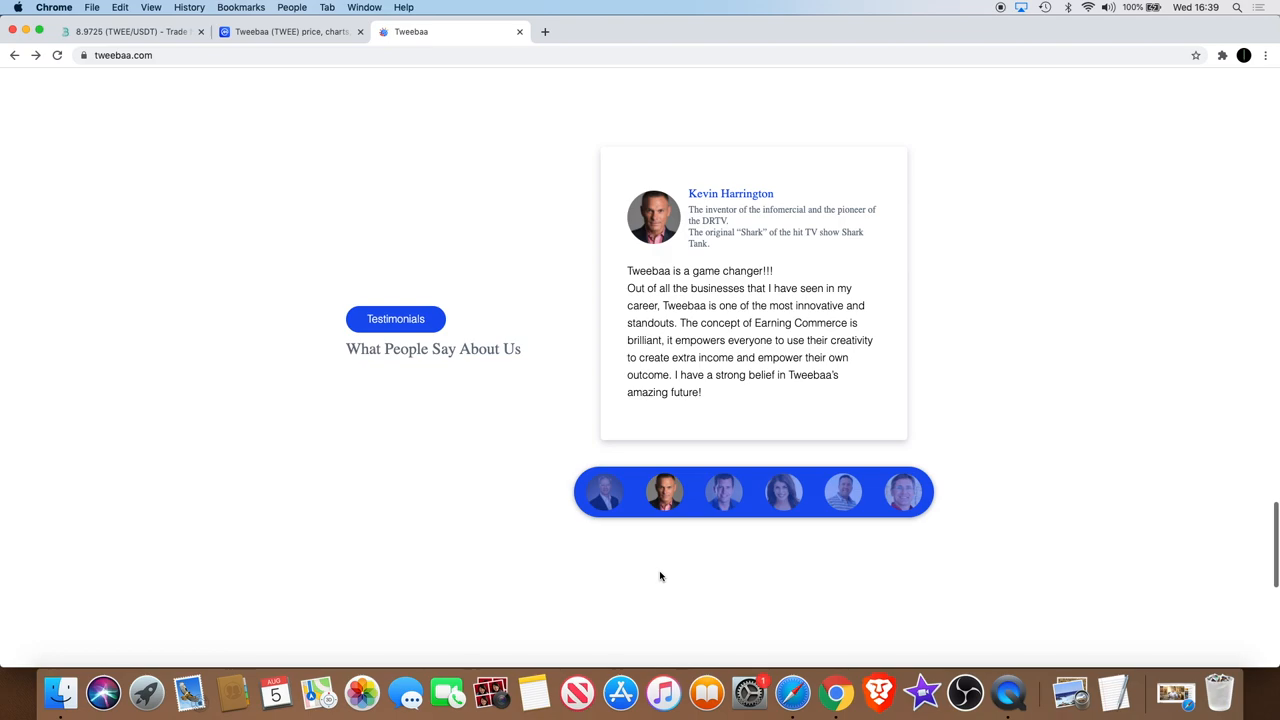
{"action": "mouse_move", "coordinate": [816, 270]}
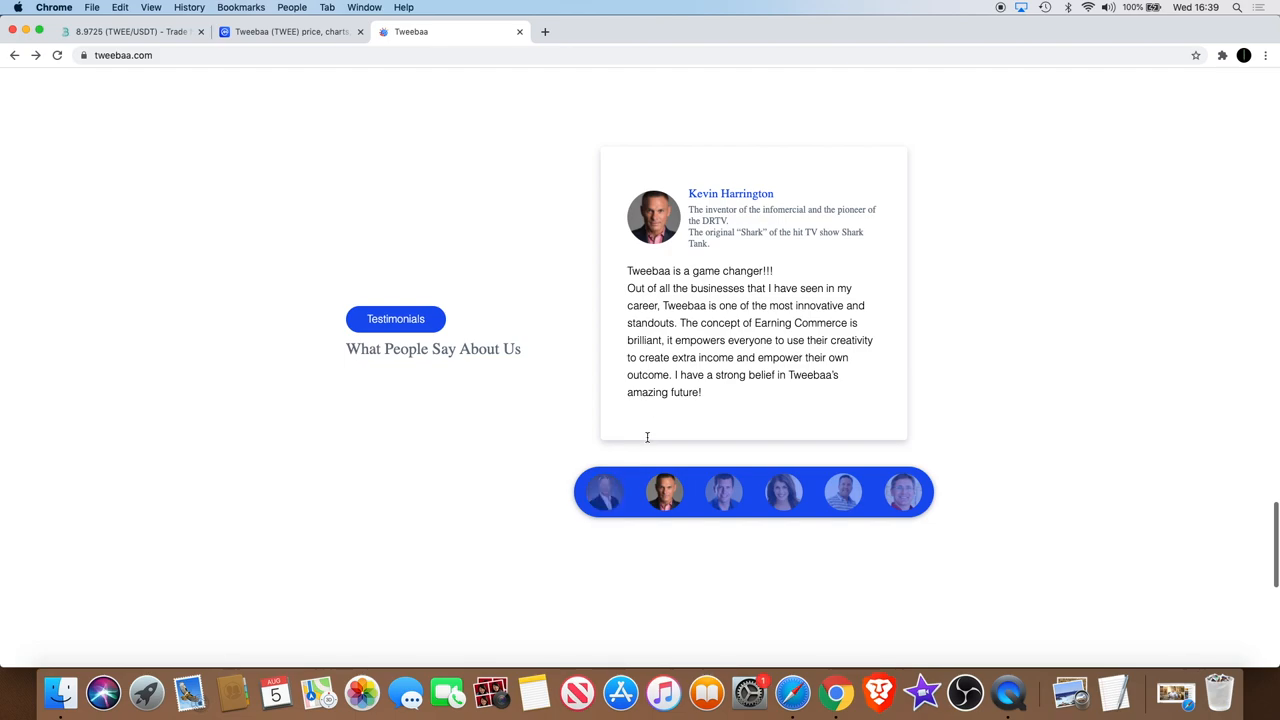
{"action": "left_click", "coordinate": [604, 492]}
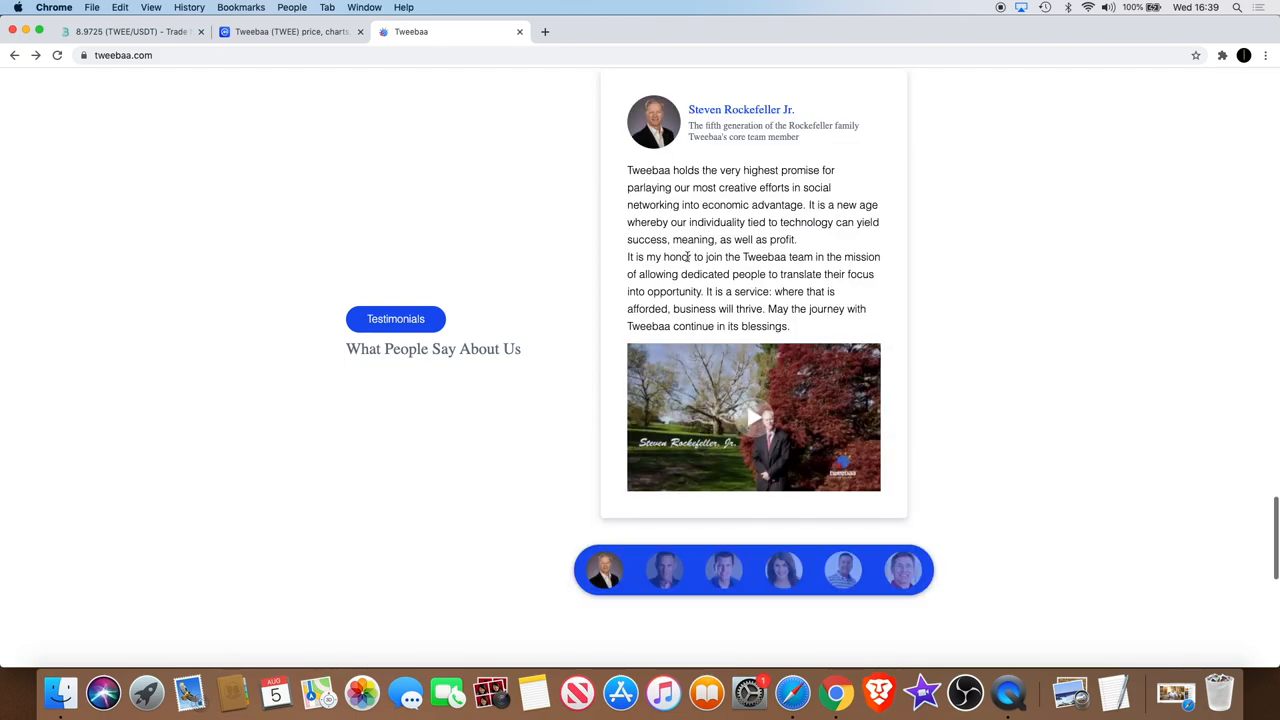
- Scroll around the testimonial area, then move to the empty new browser tab
{"action": "scroll", "scroll_direction": "up", "scroll_amount": 3}
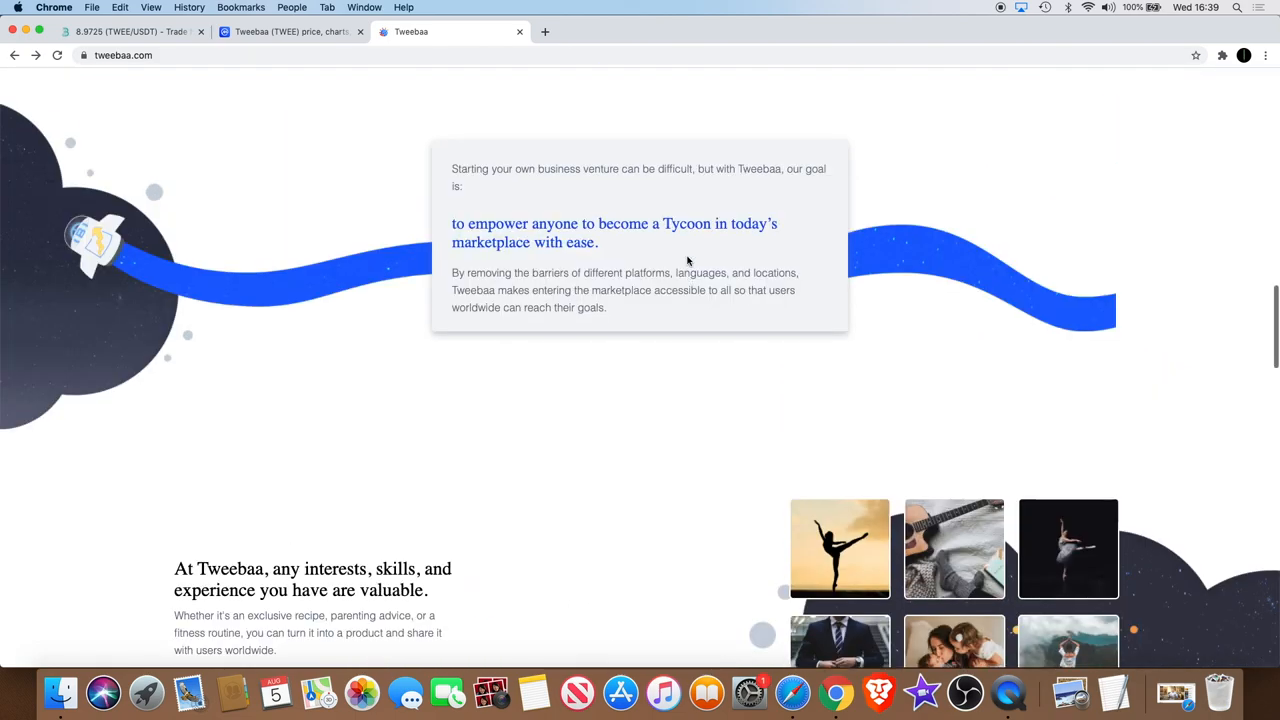
{"action": "scroll", "scroll_direction": "up", "scroll_amount": 3}
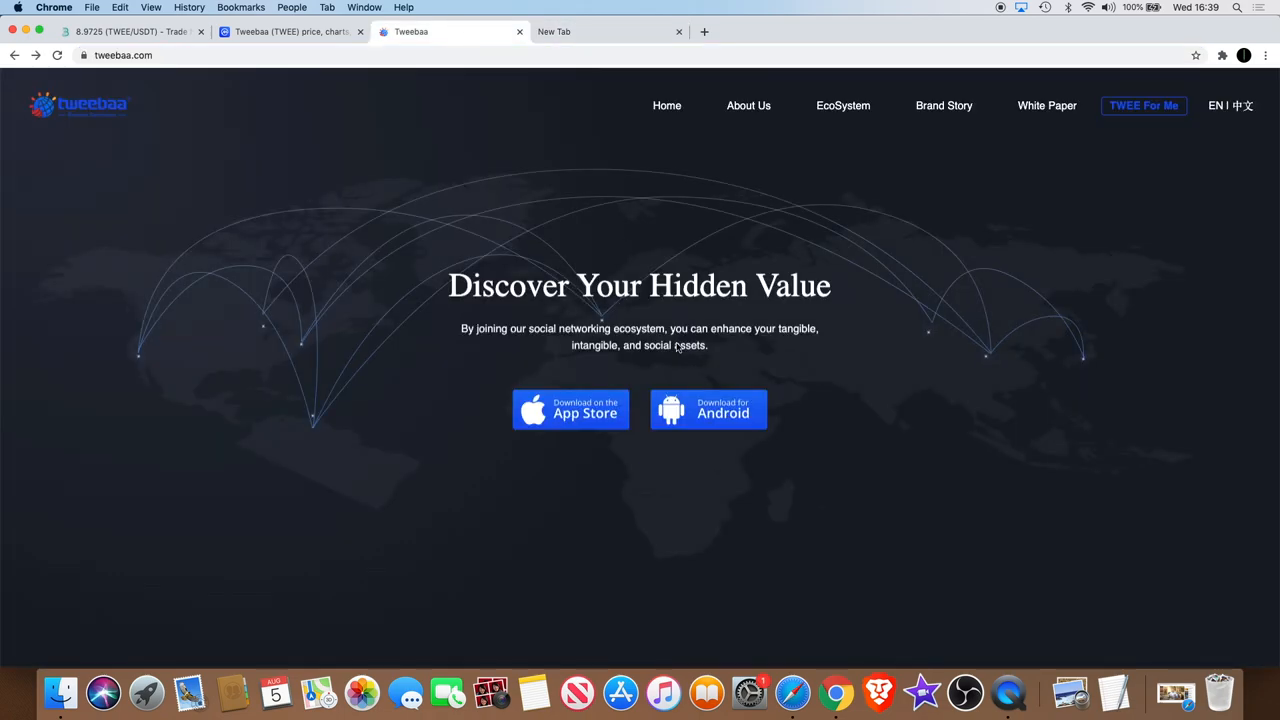
{"action": "scroll", "scroll_direction": "down", "scroll_amount": 3}
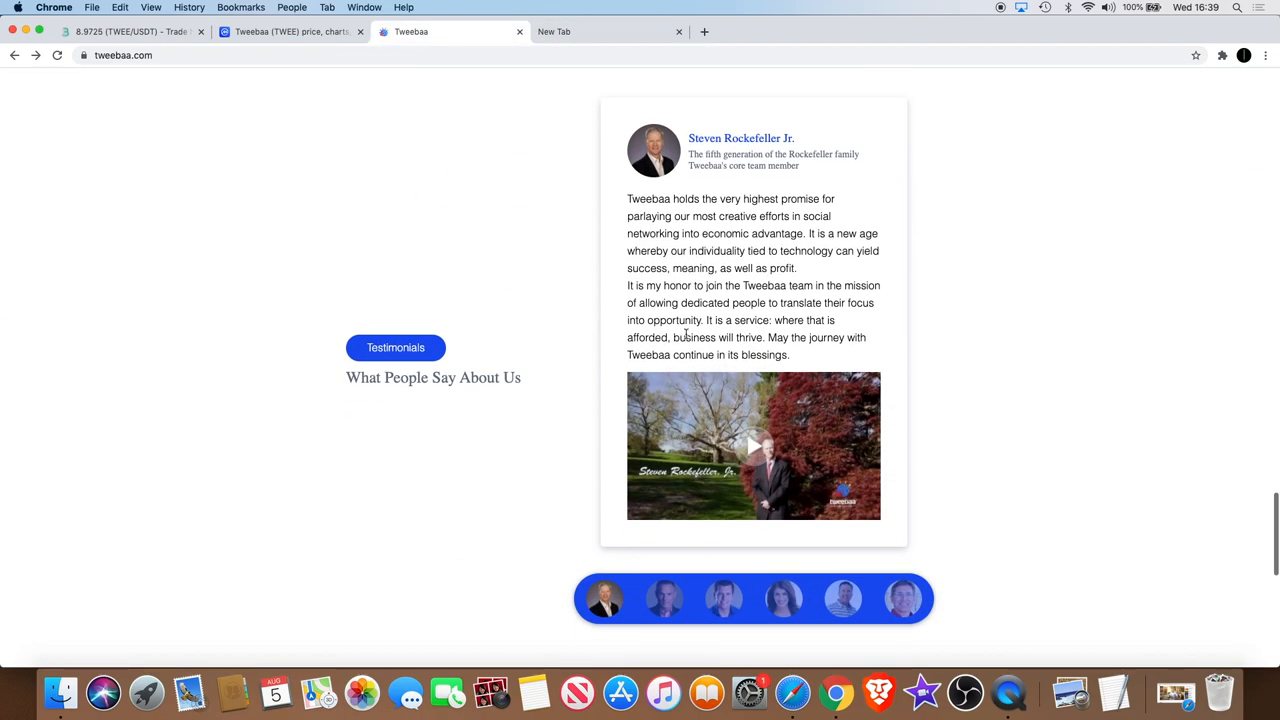
{"action": "left_click", "coordinate": [600, 32]}
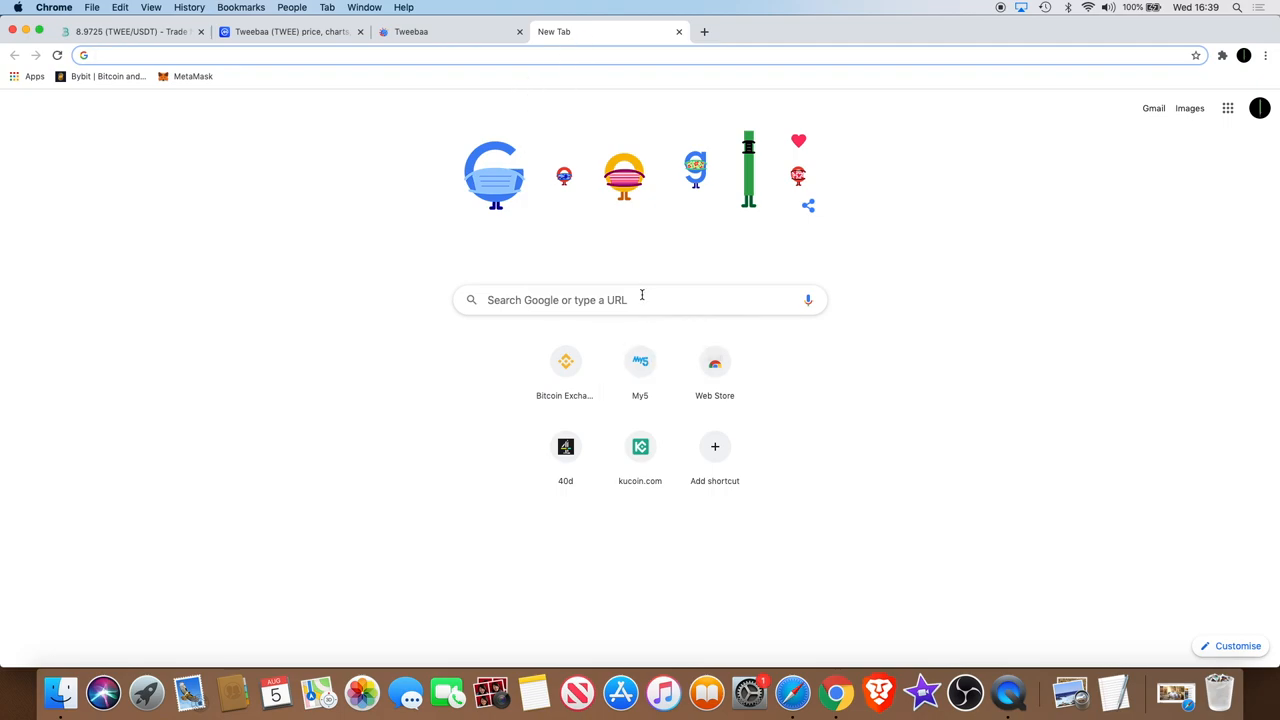
- Search Google for 'rockefeller' and open the Rockefeller family Wikipedia article
{"action": "type", "text": "roc"}
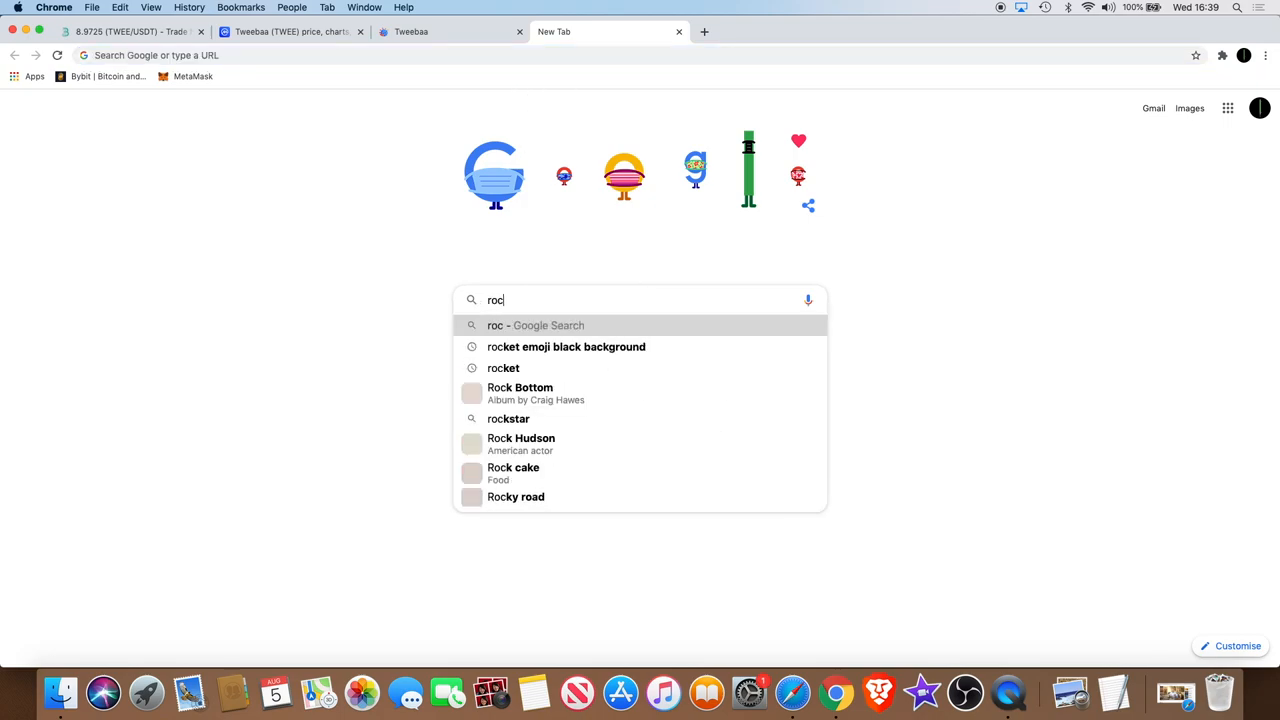
{"action": "type", "text": "kerfeller"}
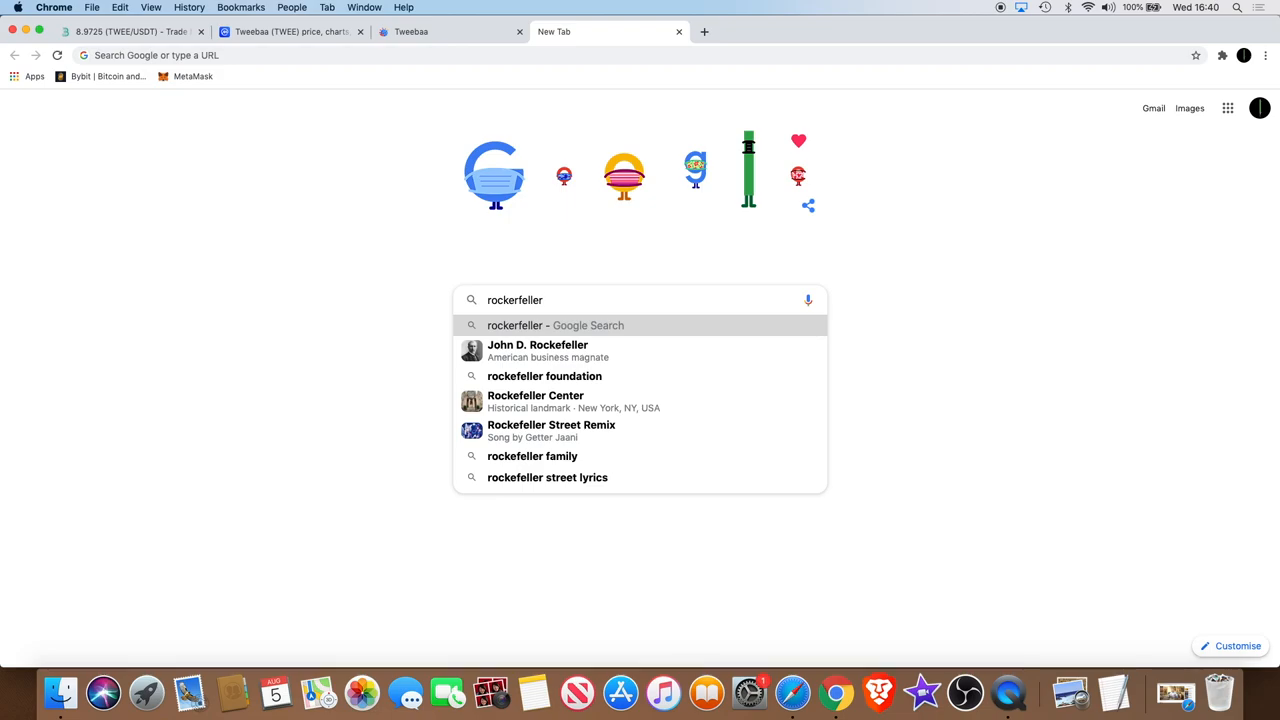
{"action": "key", "text": "Return"}
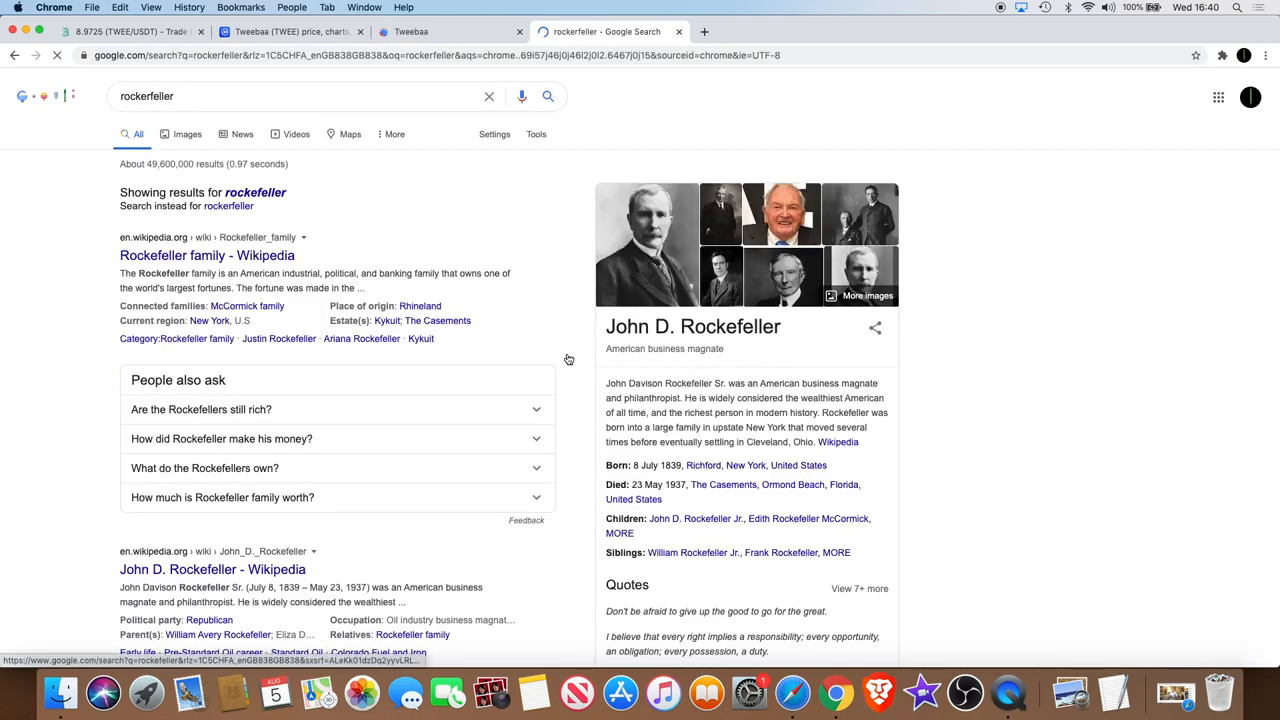
{"action": "left_click", "coordinate": [208, 256]}
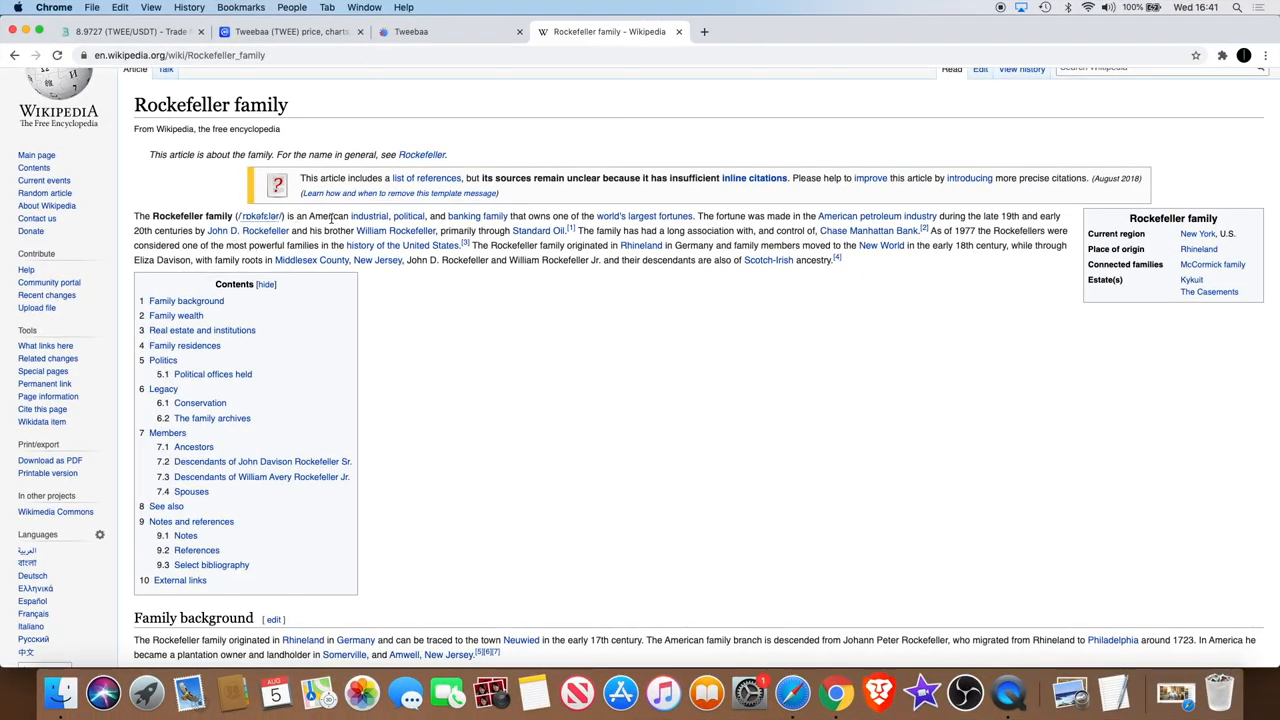
{"action": "mouse_move", "coordinate": [408, 216]}
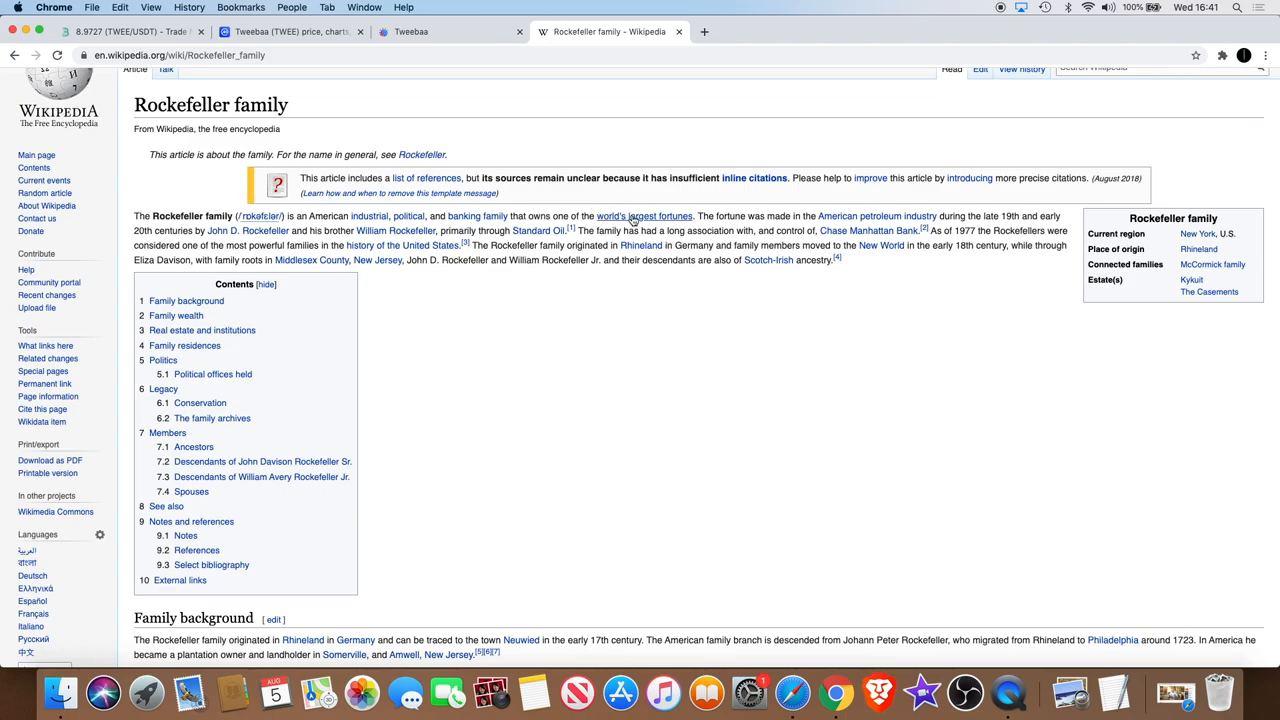
{"action": "mouse_move", "coordinate": [644, 216]}
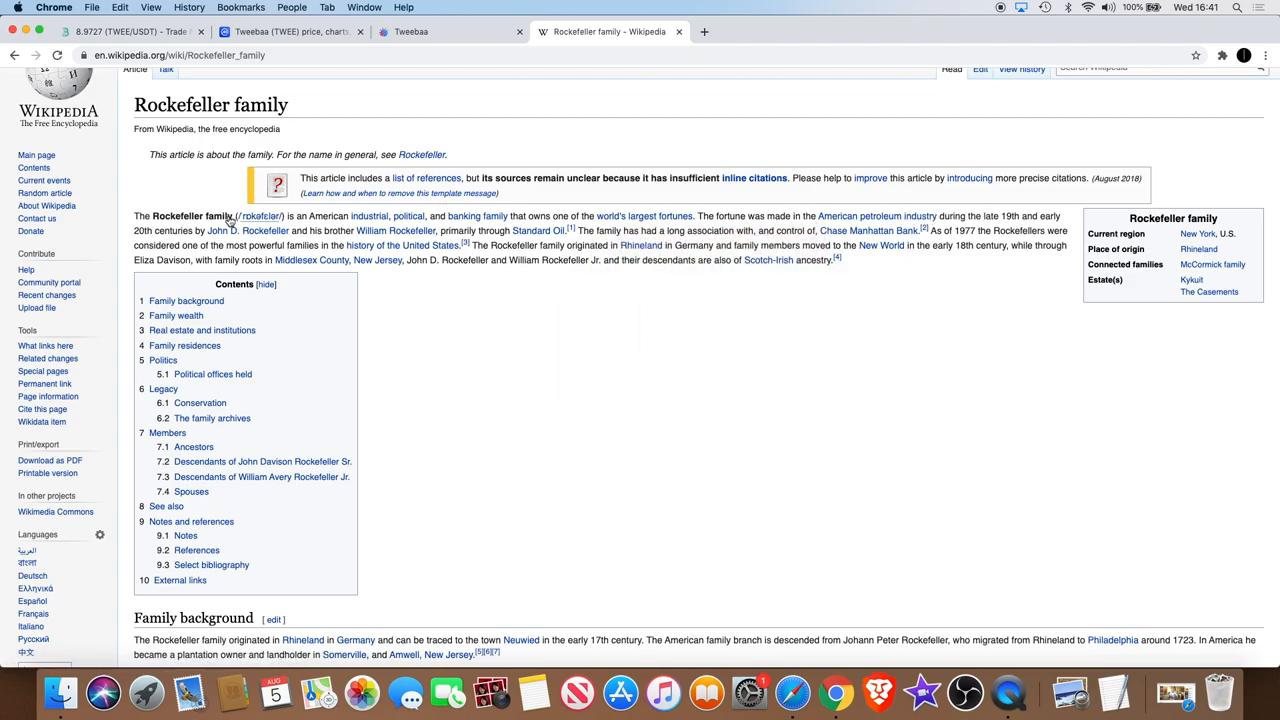
{"action": "mouse_move", "coordinate": [248, 232]}
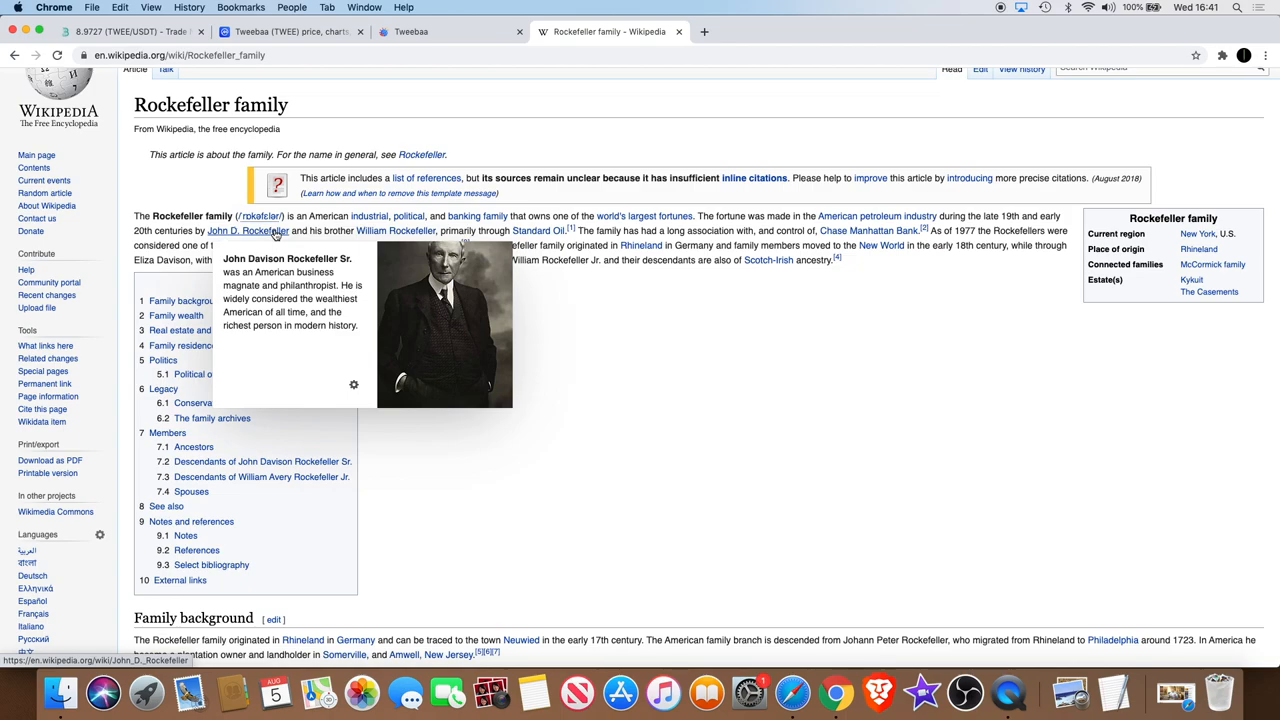
{"action": "mouse_move", "coordinate": [396, 232]}
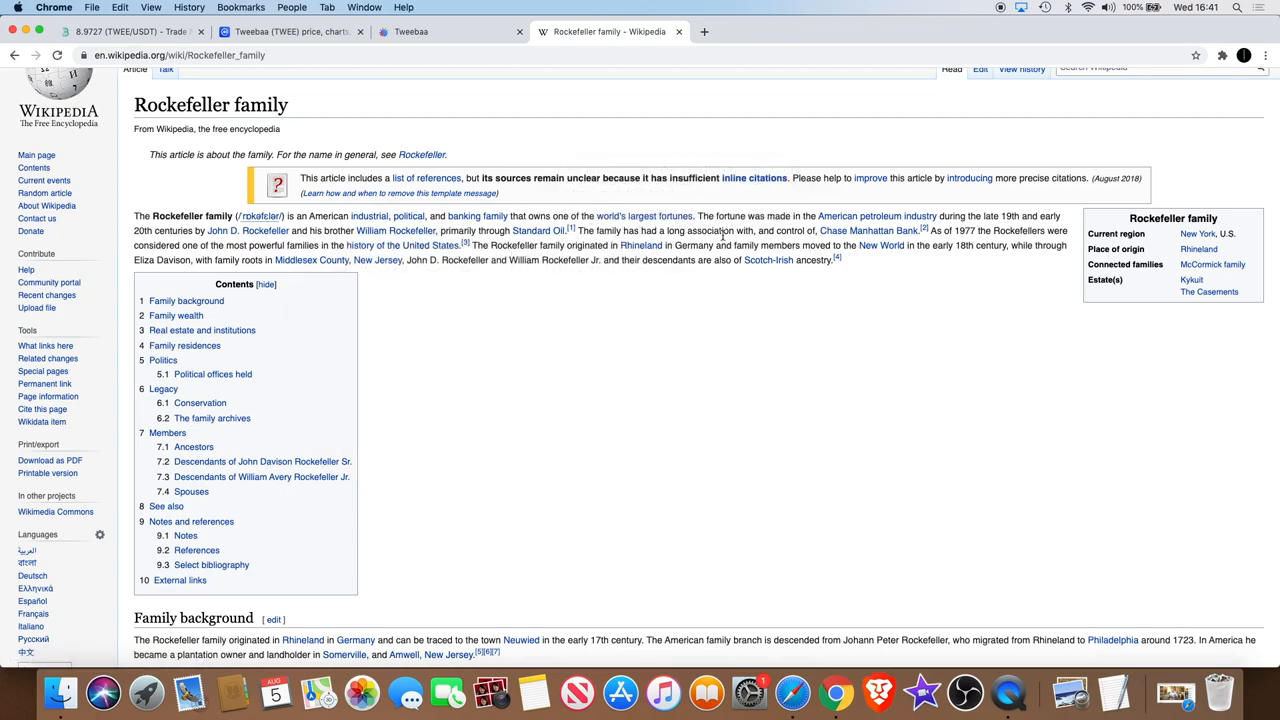
{"action": "mouse_move", "coordinate": [868, 230]}
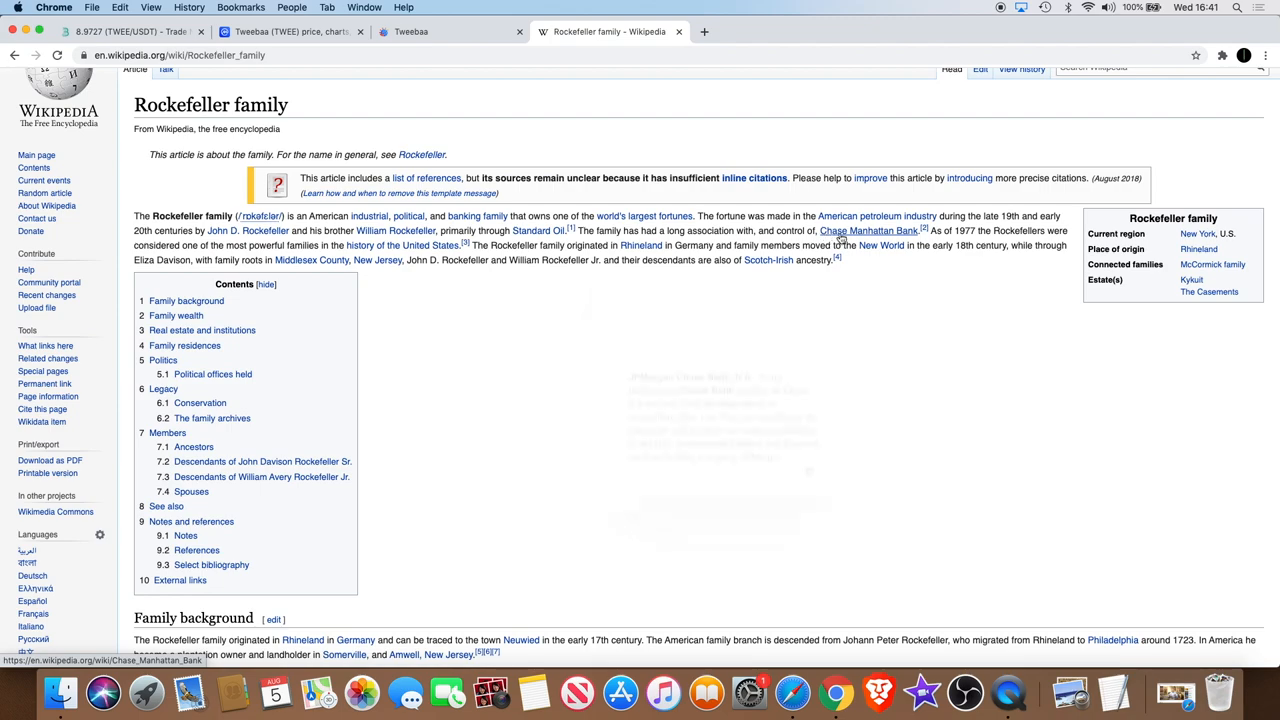
{"action": "mouse_move", "coordinate": [868, 230]}
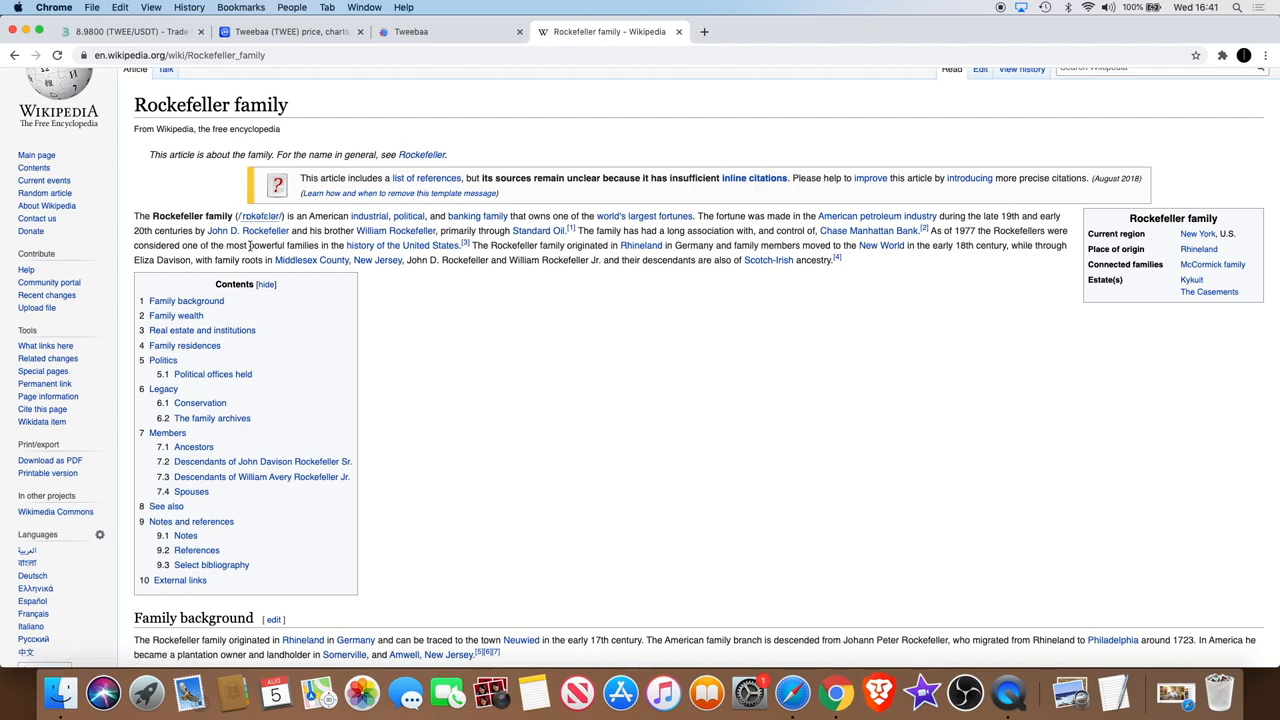
{"action": "mouse_move", "coordinate": [390, 252]}
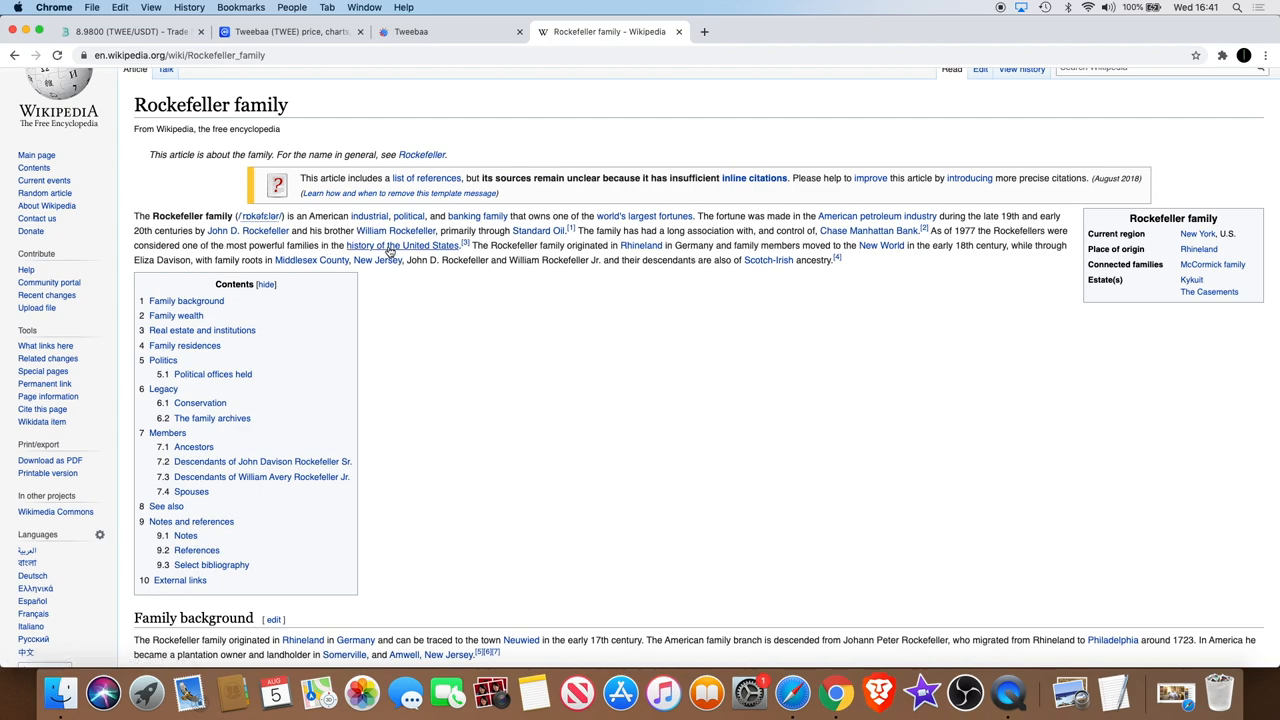
{"action": "mouse_move", "coordinate": [402, 244]}
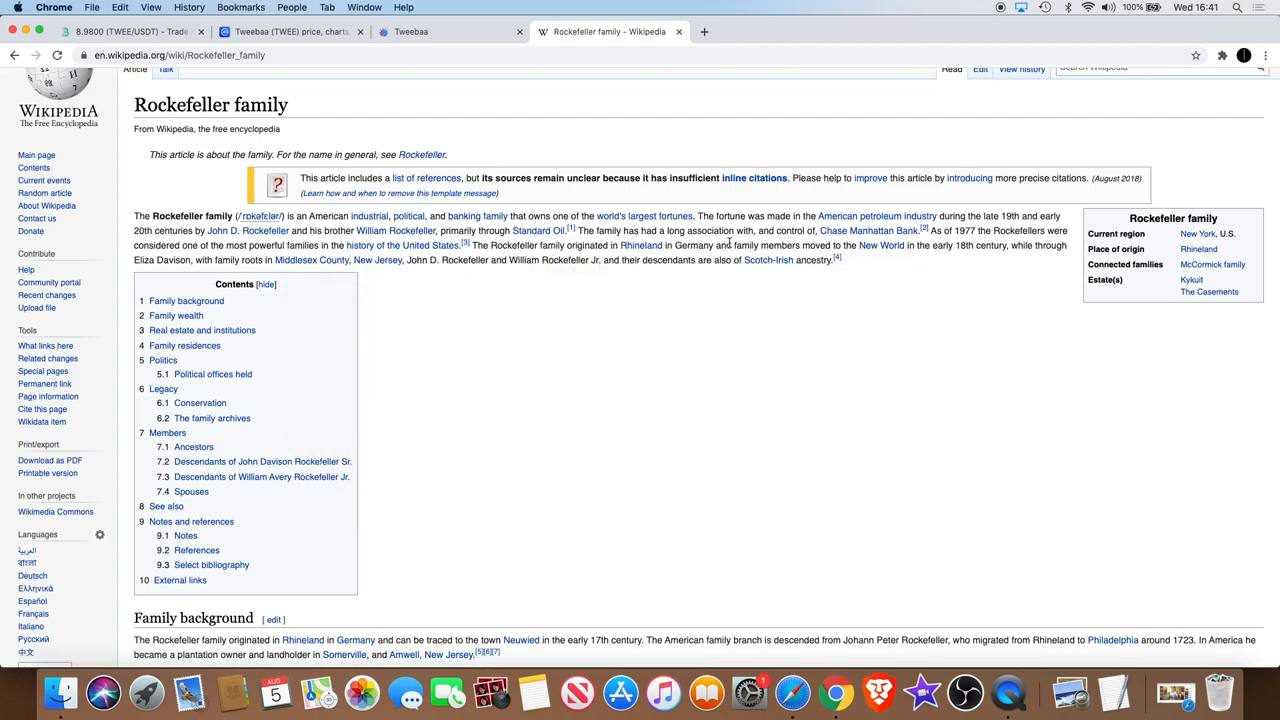
{"action": "mouse_move", "coordinate": [880, 248]}
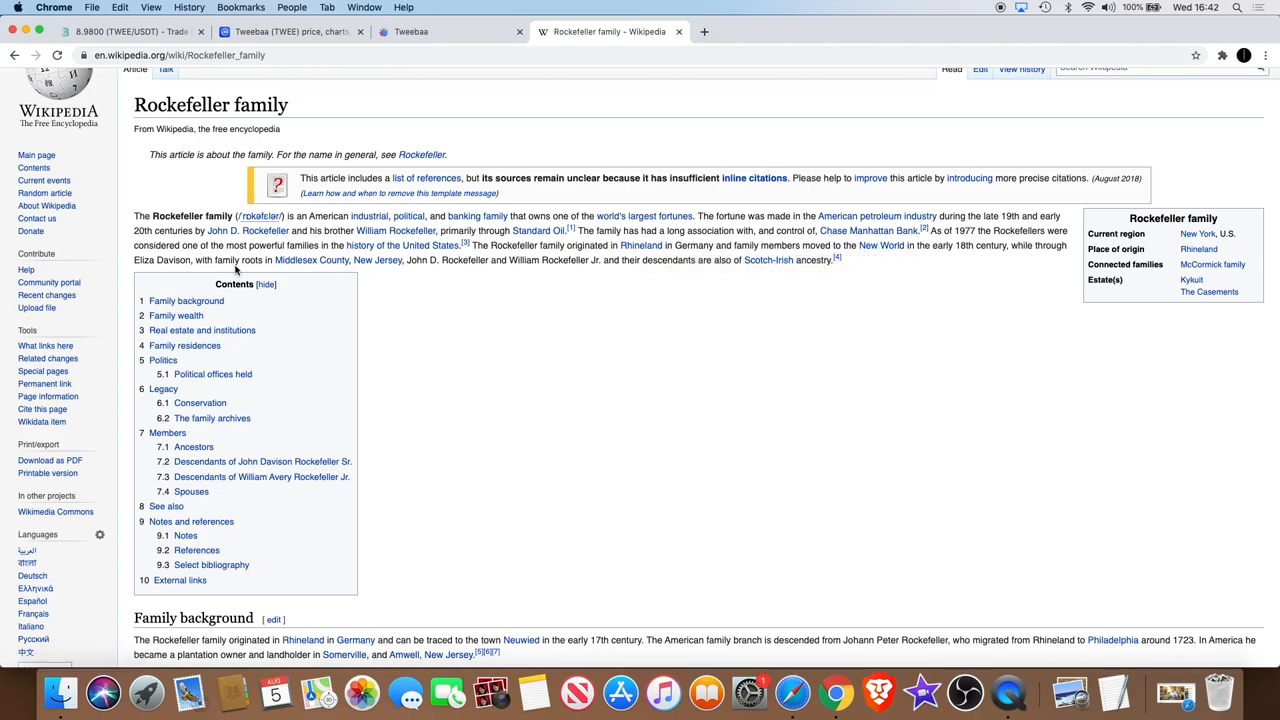
{"action": "mouse_move", "coordinate": [292, 270]}
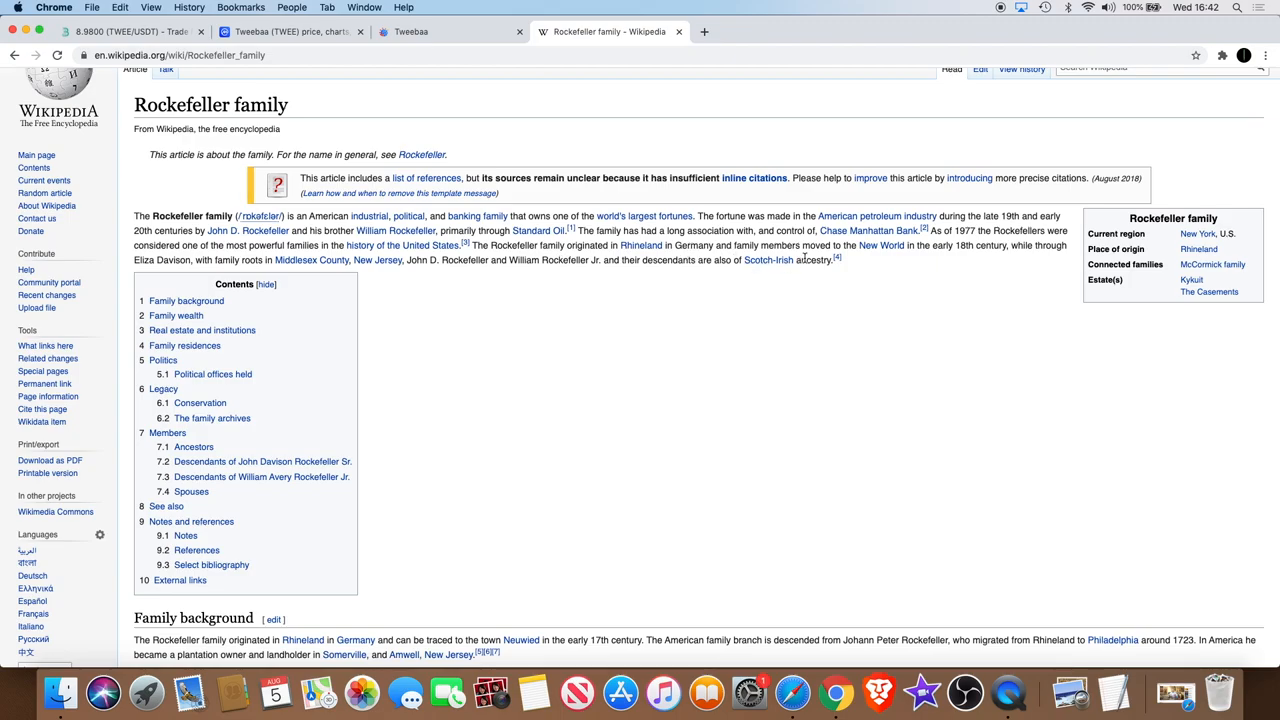
- Skim the Rockefeller family article, then return to Tweebaa's CoinMarketCap market pairs table
{"action": "scroll", "scroll_direction": "up", "scroll_amount": 3}
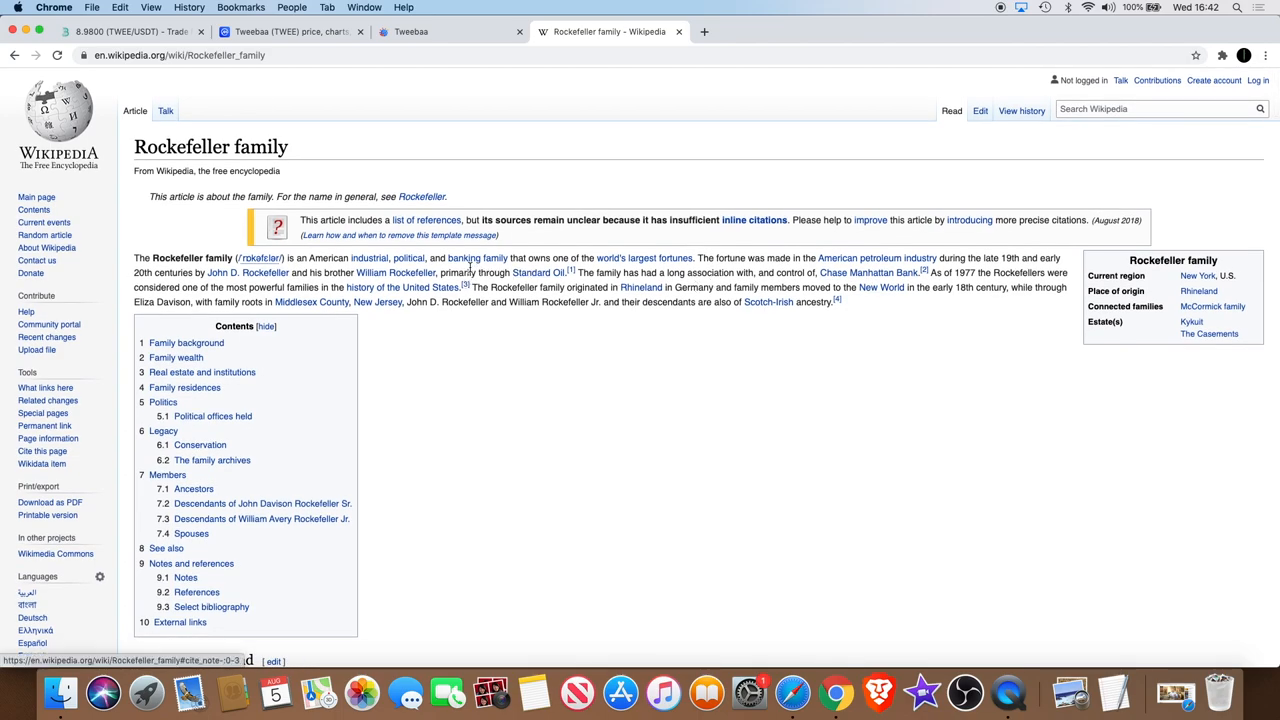
{"action": "mouse_move", "coordinate": [644, 258]}
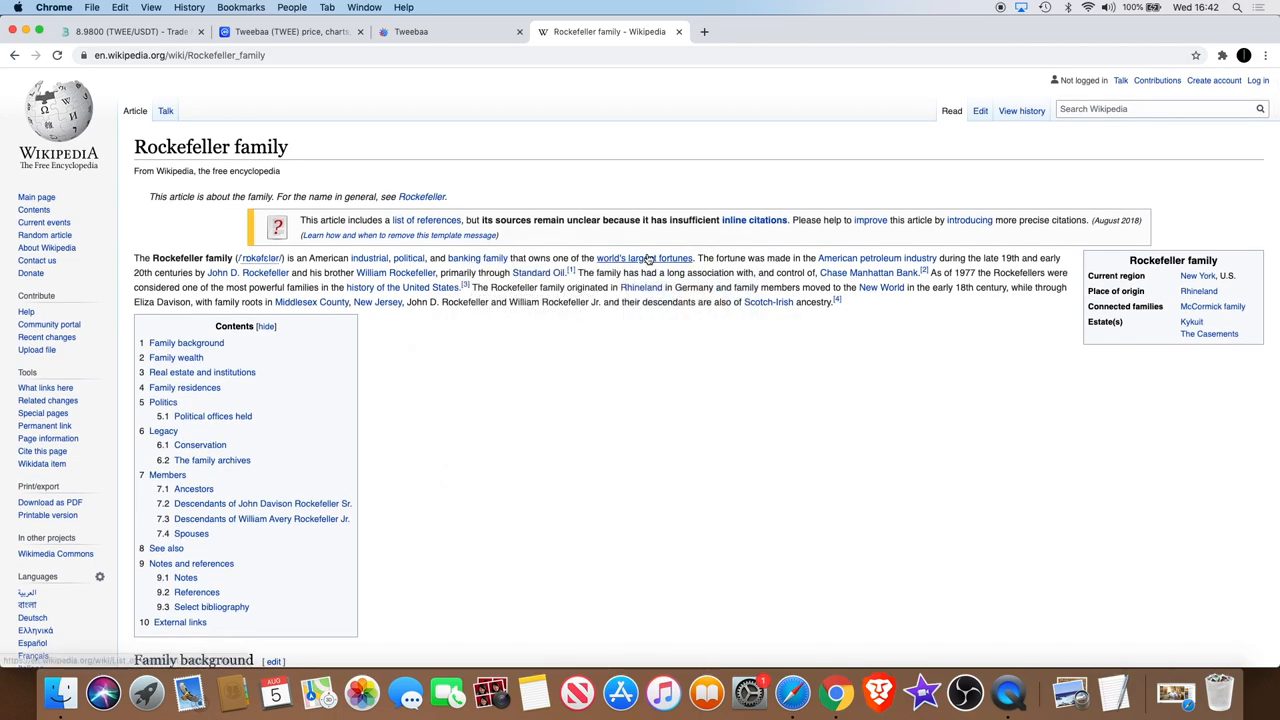
{"action": "mouse_move", "coordinate": [644, 258]}
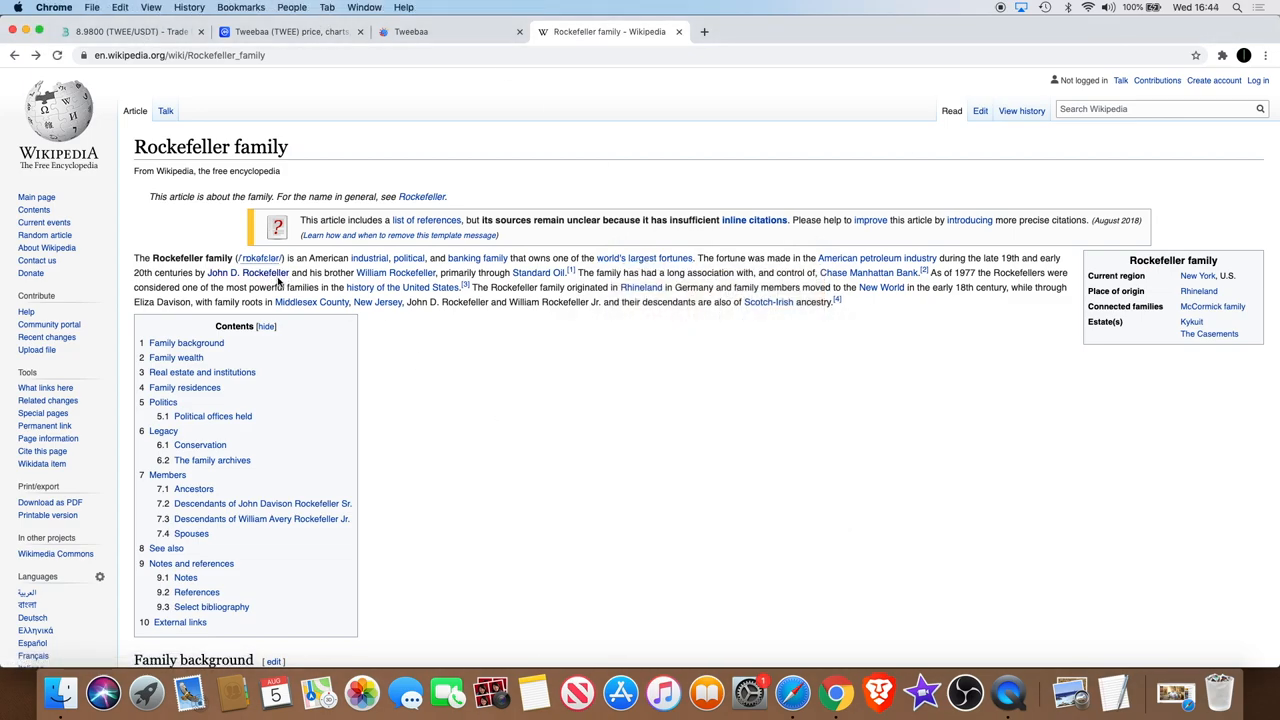
{"action": "mouse_move", "coordinate": [248, 272]}
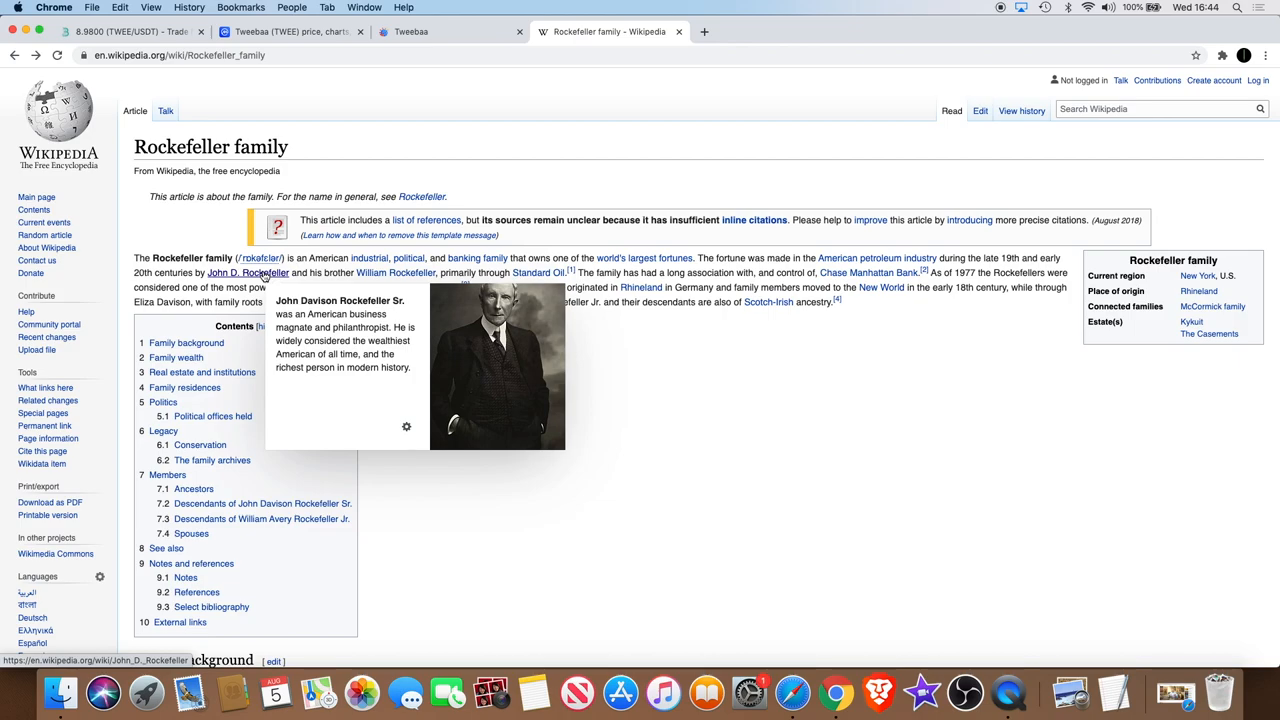
{"action": "left_click", "coordinate": [290, 32]}
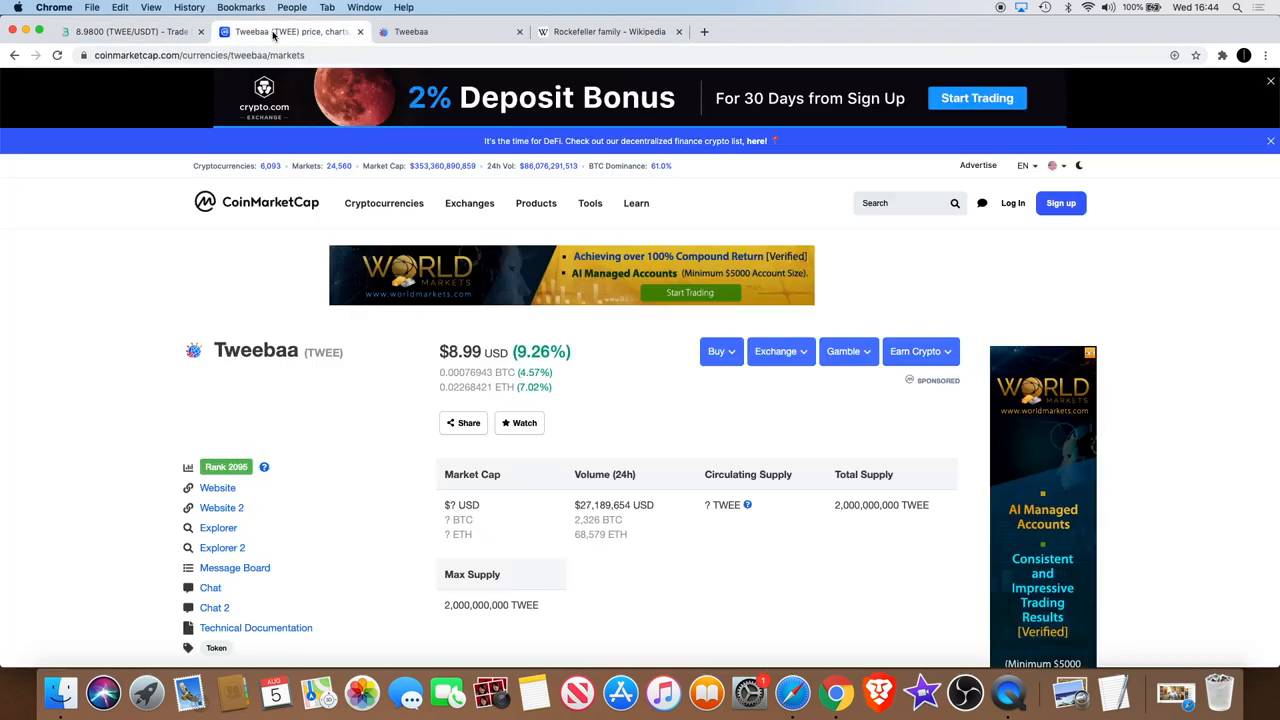
{"action": "scroll", "scroll_direction": "down", "scroll_amount": 3}
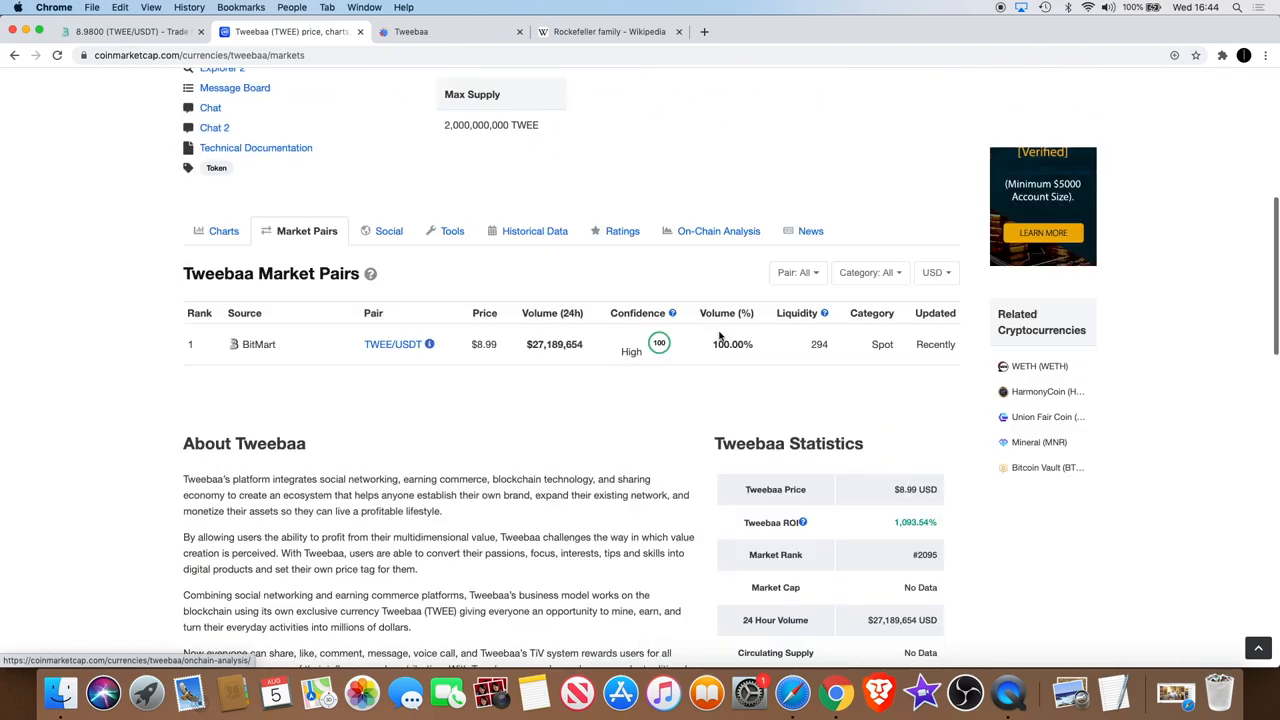
- Revisit Steven Rockefeller Jr.'s testimonial on tweebaa.com, then return to the Bitmart TWEE/USDT chart
{"action": "left_click", "coordinate": [410, 32]}
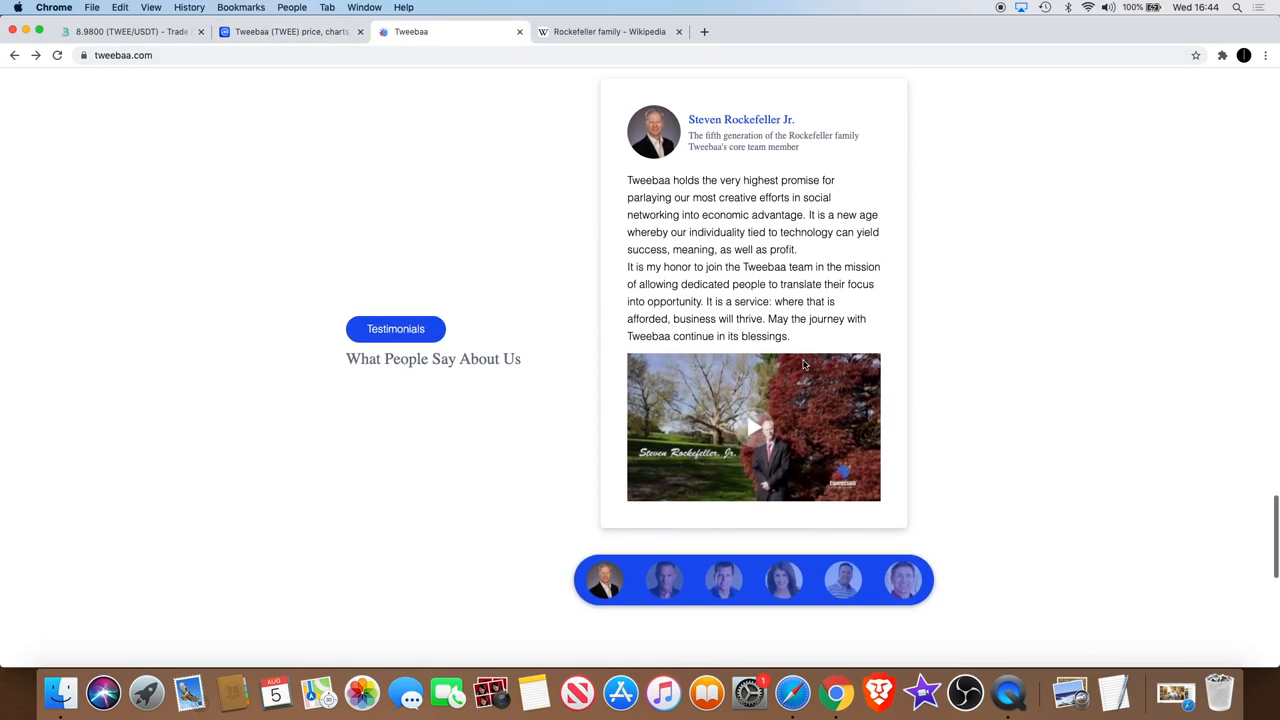
{"action": "scroll", "scroll_direction": "down", "scroll_amount": 3}
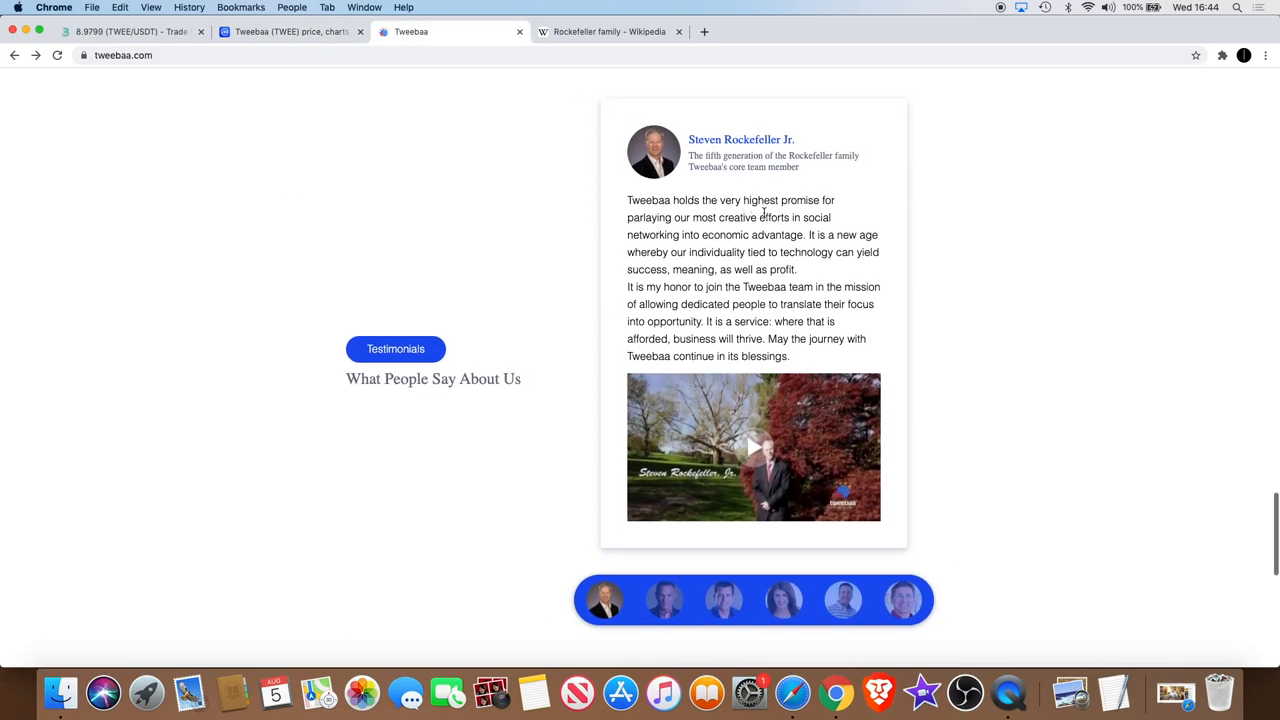
{"action": "mouse_move", "coordinate": [802, 260]}
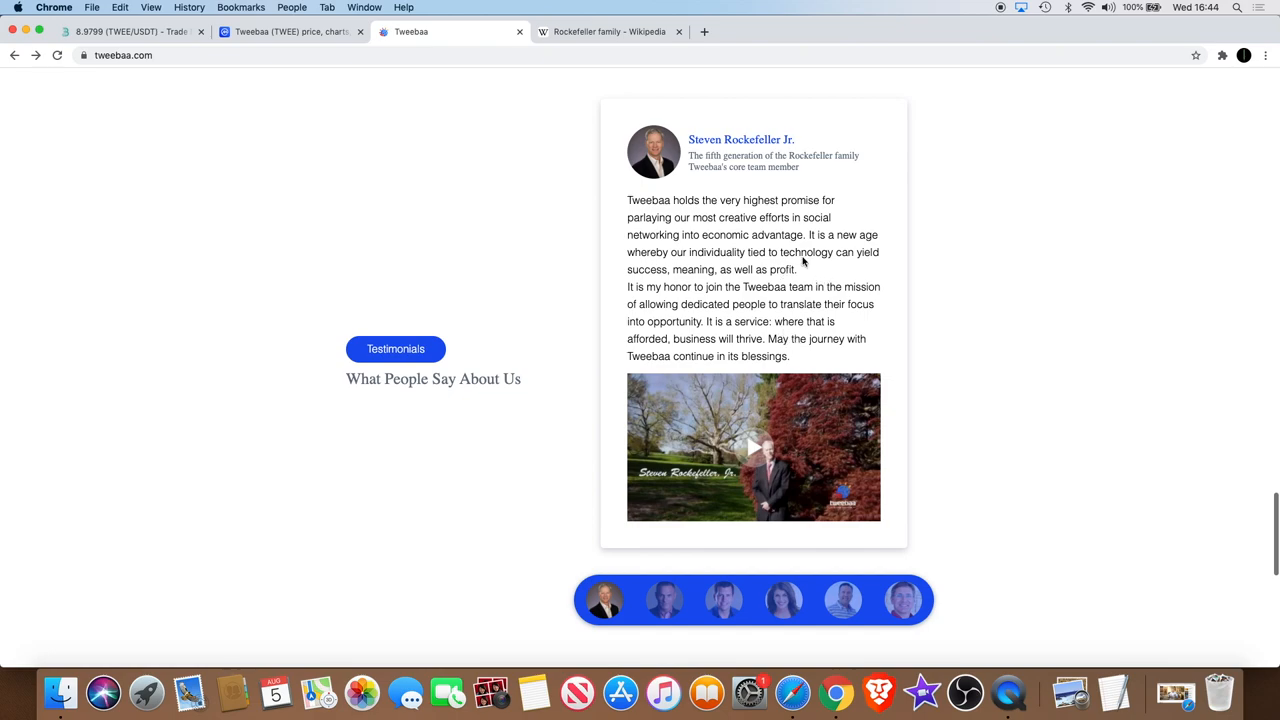
{"action": "mouse_move", "coordinate": [680, 182]}
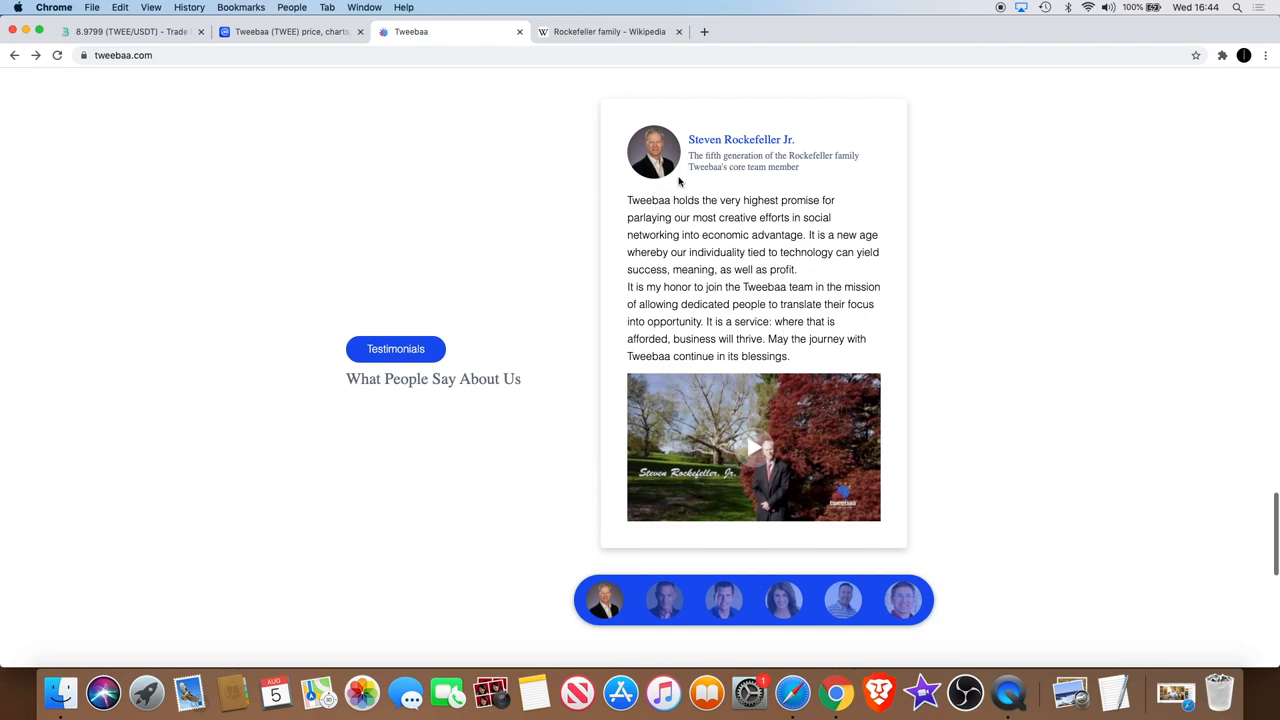
{"action": "left_click", "coordinate": [130, 32]}
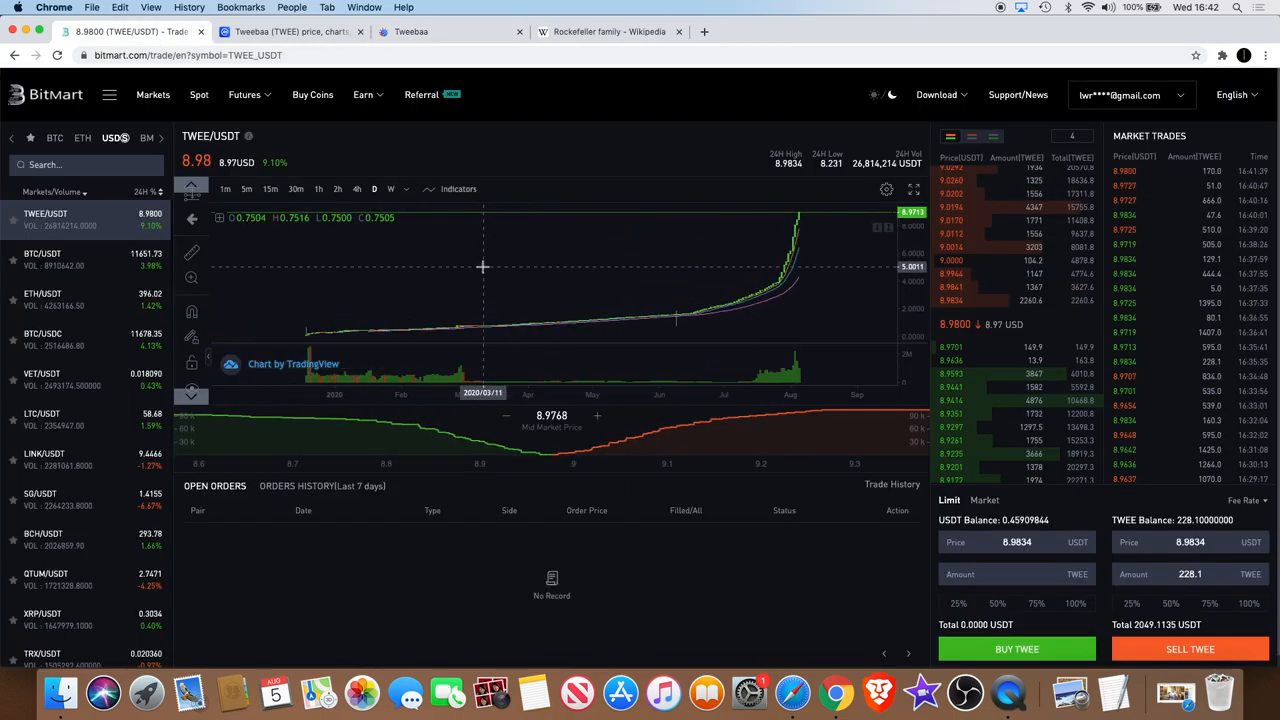
{"action": "mouse_move", "coordinate": [800, 212]}
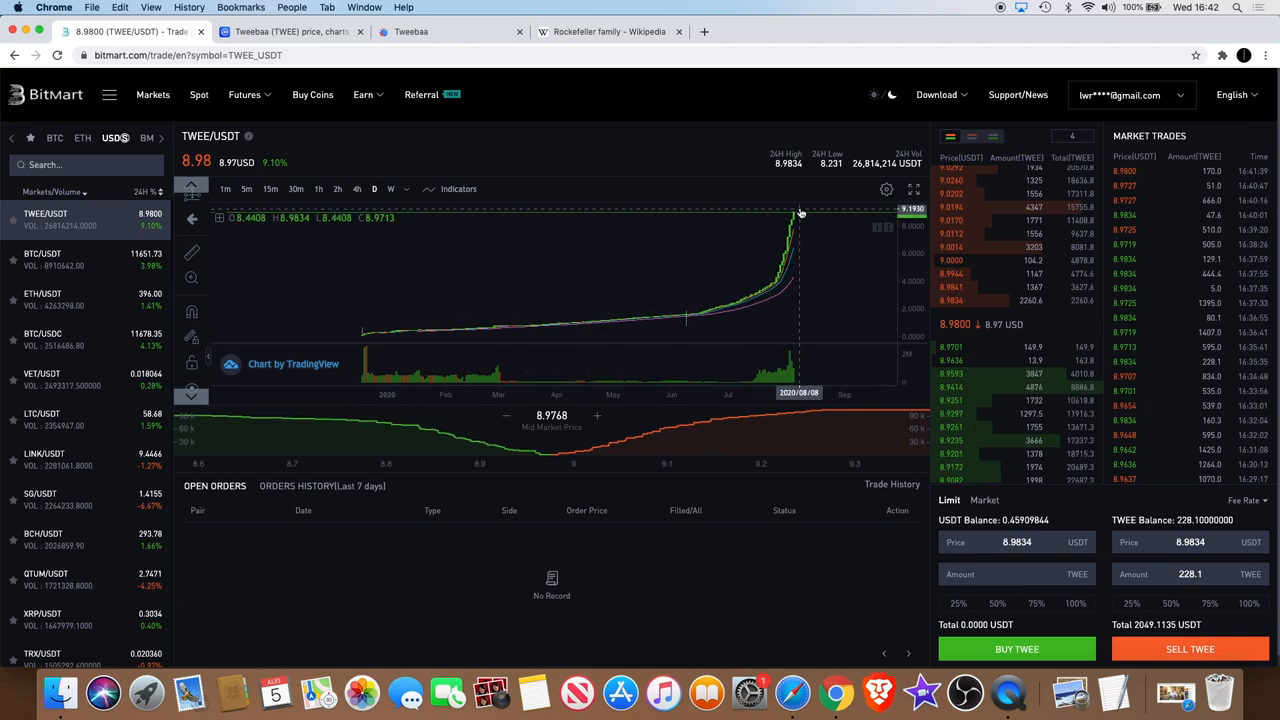